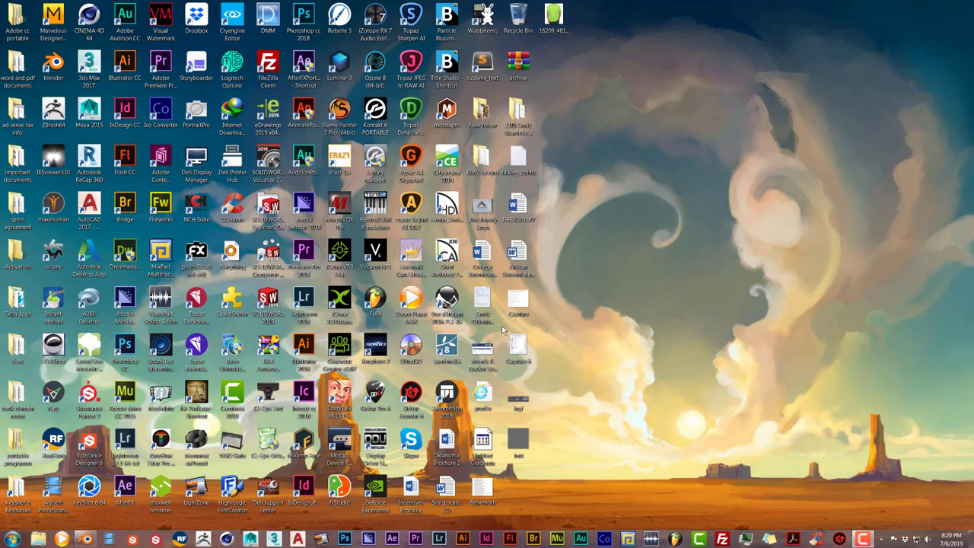
- Launch Blender from the desktop shortcut so the default cube scene loads
{"action": "double_click", "coordinate": [52, 64]}
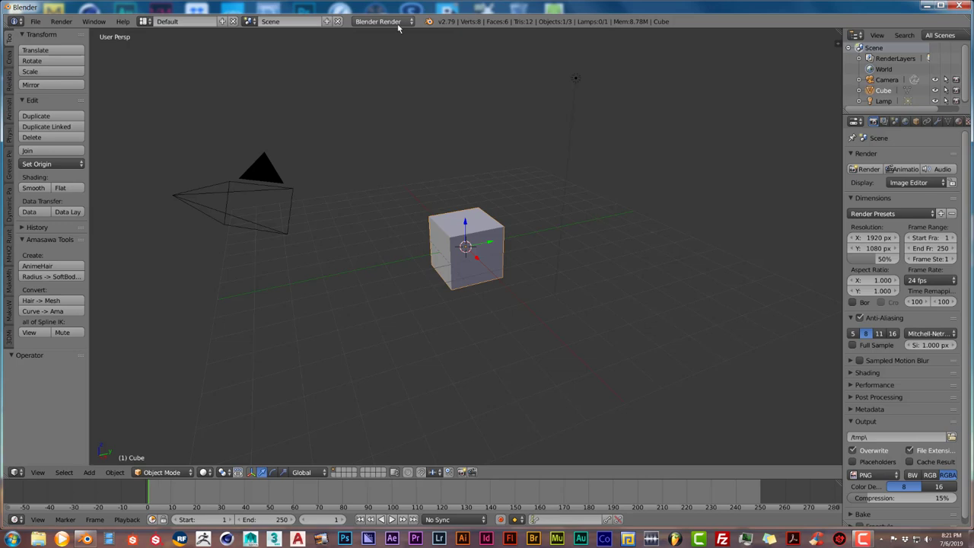
- Switch the scene's render engine from Blender Render to Cycles Render
{"action": "left_click", "coordinate": [380, 21]}
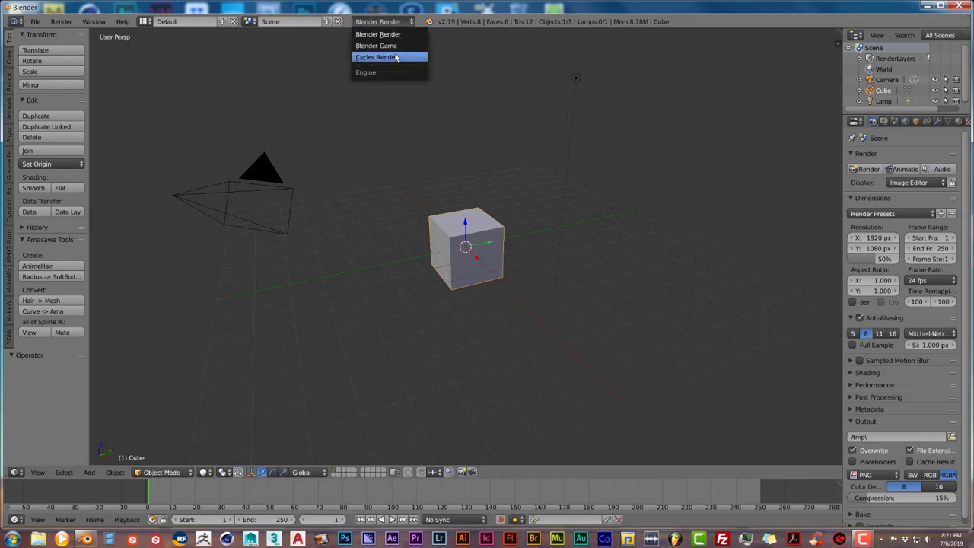
{"action": "left_click", "coordinate": [374, 58]}
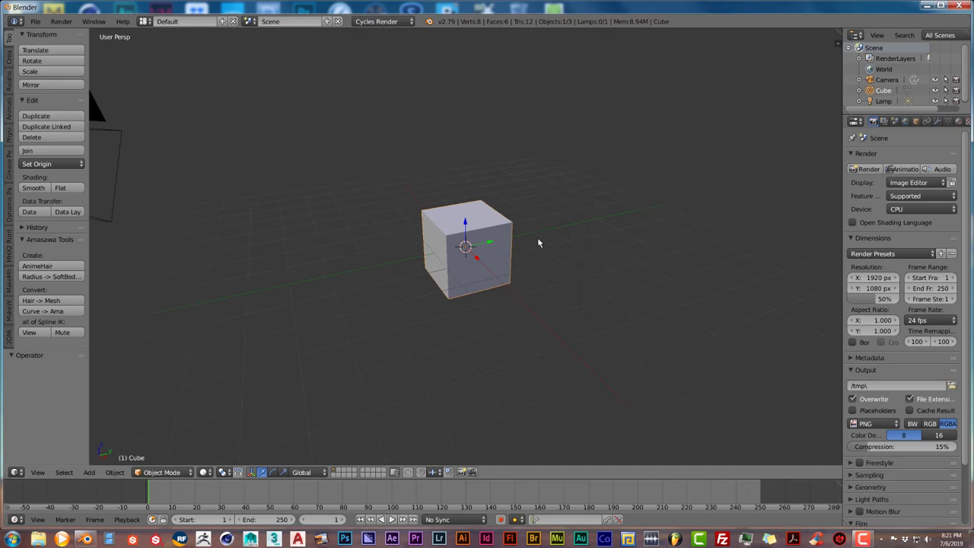
{"action": "mouse_move", "coordinate": [563, 235]}
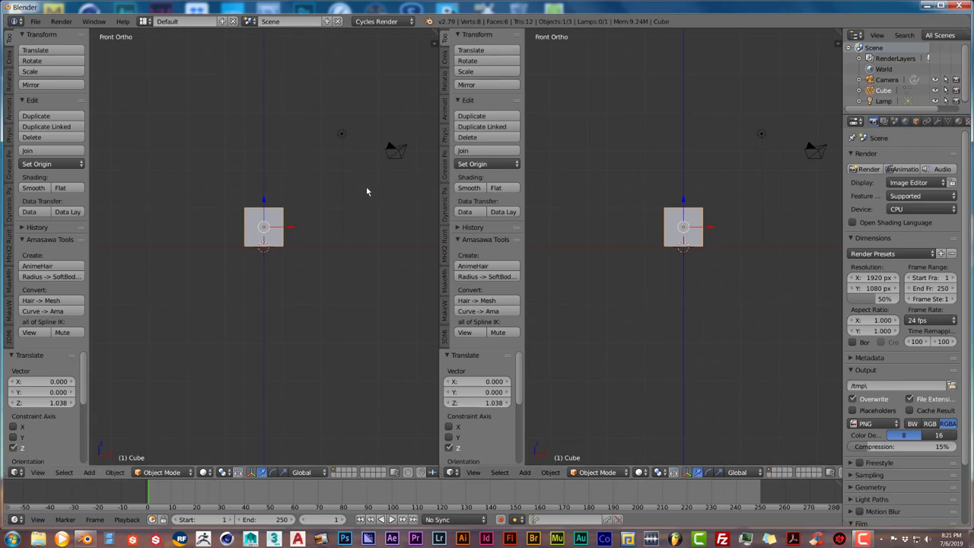
{"action": "mouse_move", "coordinate": [840, 40]}
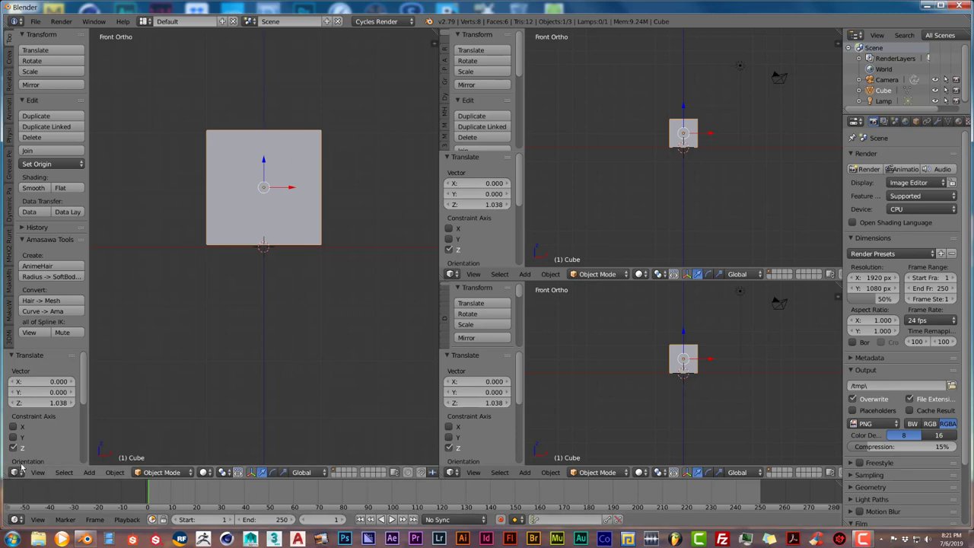
- Change the left area's editor type to UV/Image Editor
{"action": "left_click", "coordinate": [14, 472]}
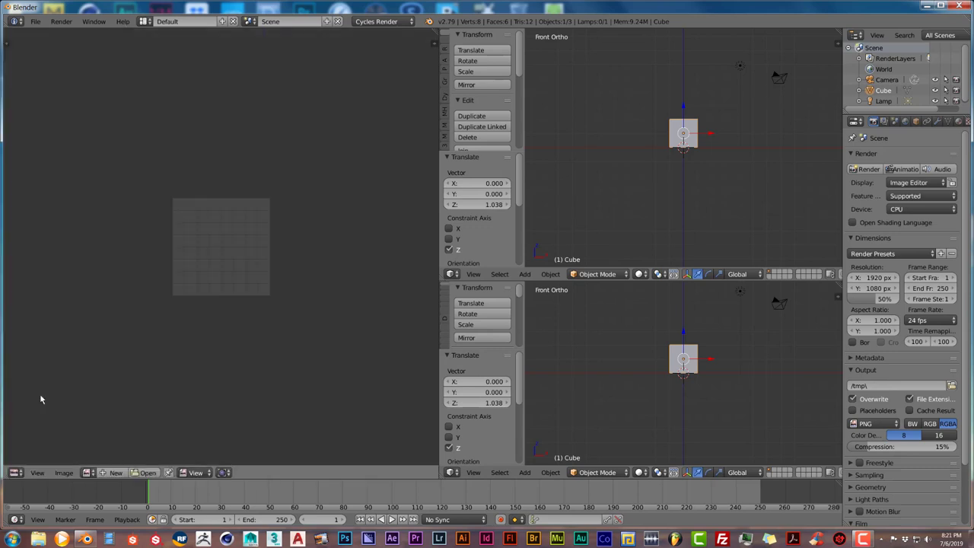
{"action": "mouse_move", "coordinate": [615, 185]}
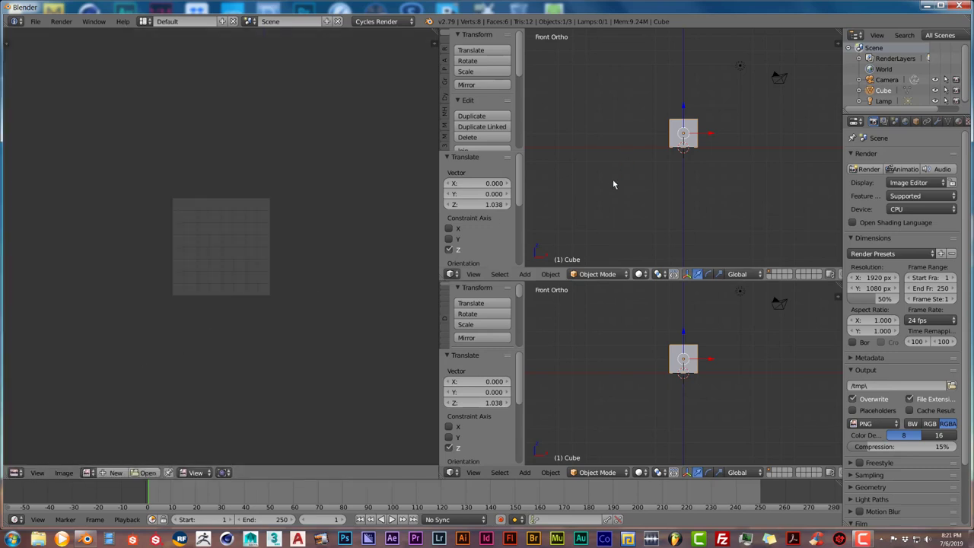
{"action": "mouse_move", "coordinate": [633, 161]}
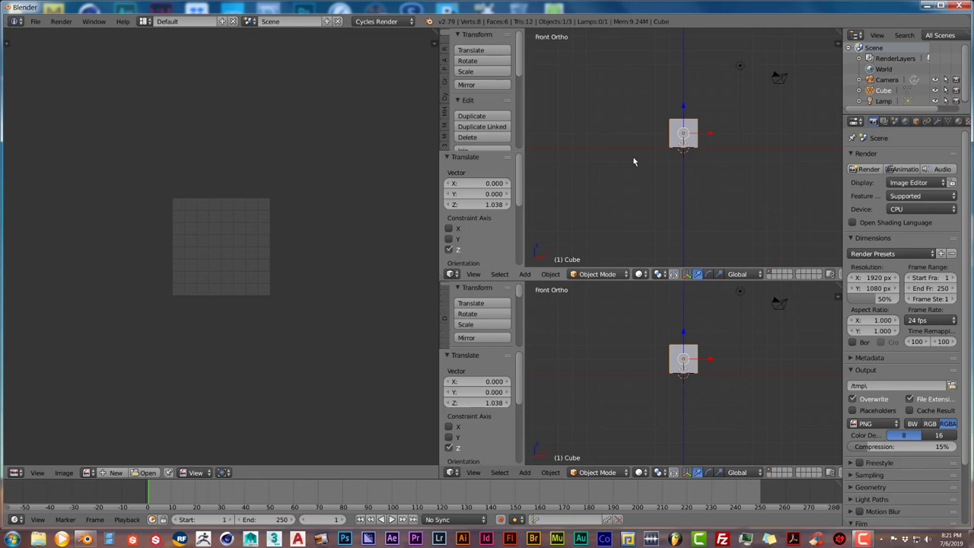
- Make the top-right area a Node Editor with Use Nodes on for the cube's material
{"action": "left_click", "coordinate": [451, 274]}
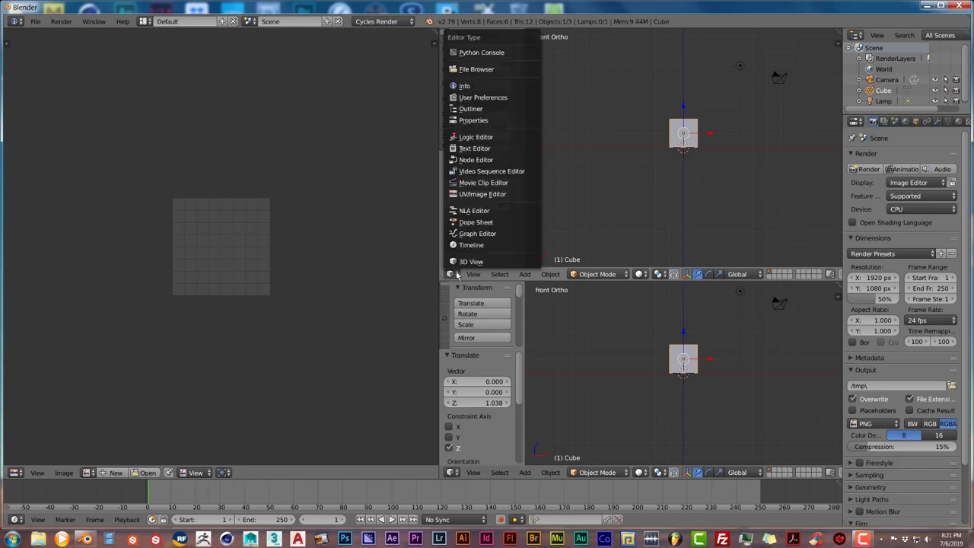
{"action": "mouse_move", "coordinate": [475, 222]}
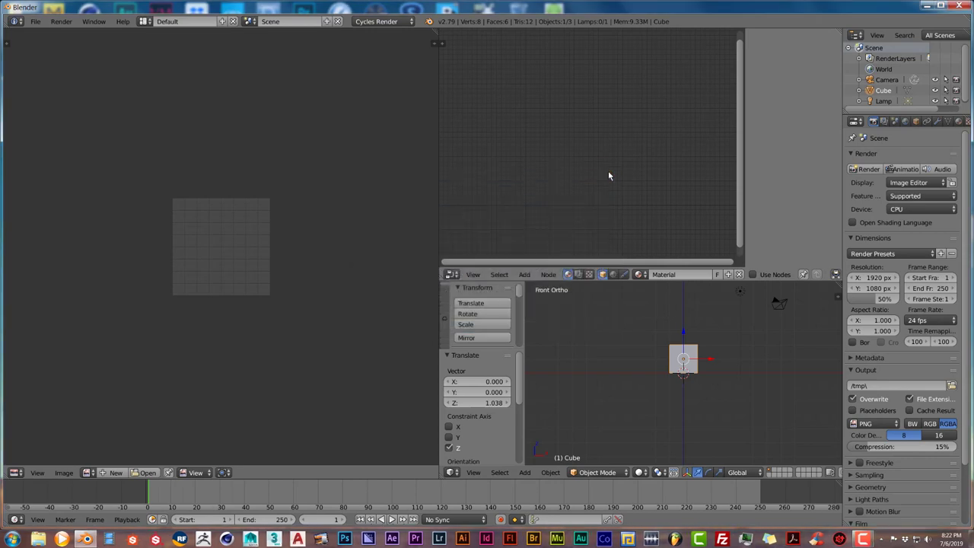
{"action": "mouse_move", "coordinate": [694, 137]}
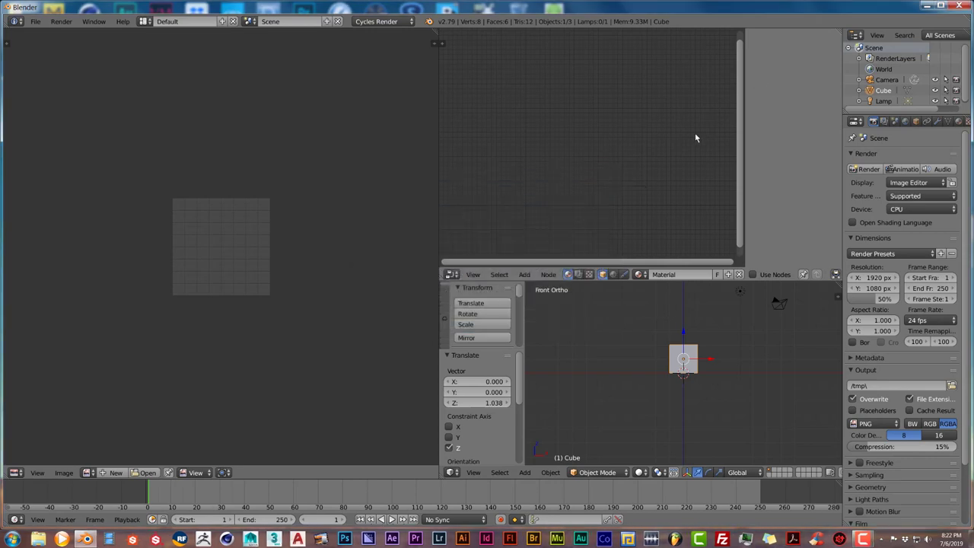
{"action": "mouse_move", "coordinate": [746, 148]}
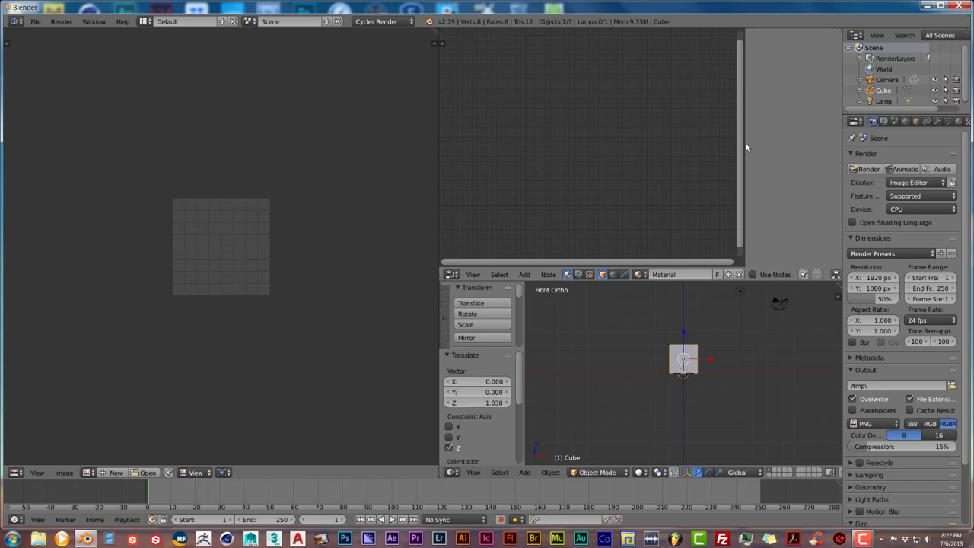
{"action": "mouse_move", "coordinate": [681, 158]}
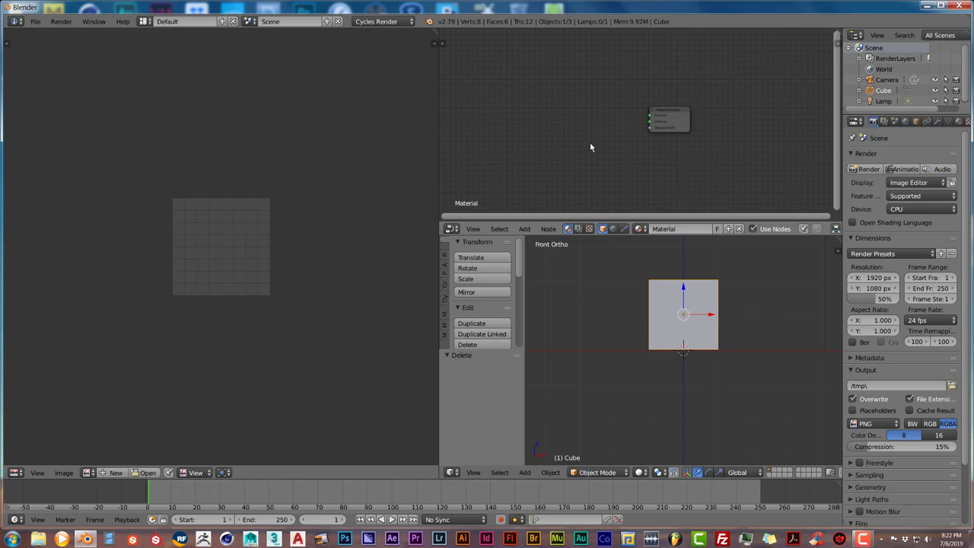
{"action": "left_click", "coordinate": [524, 228]}
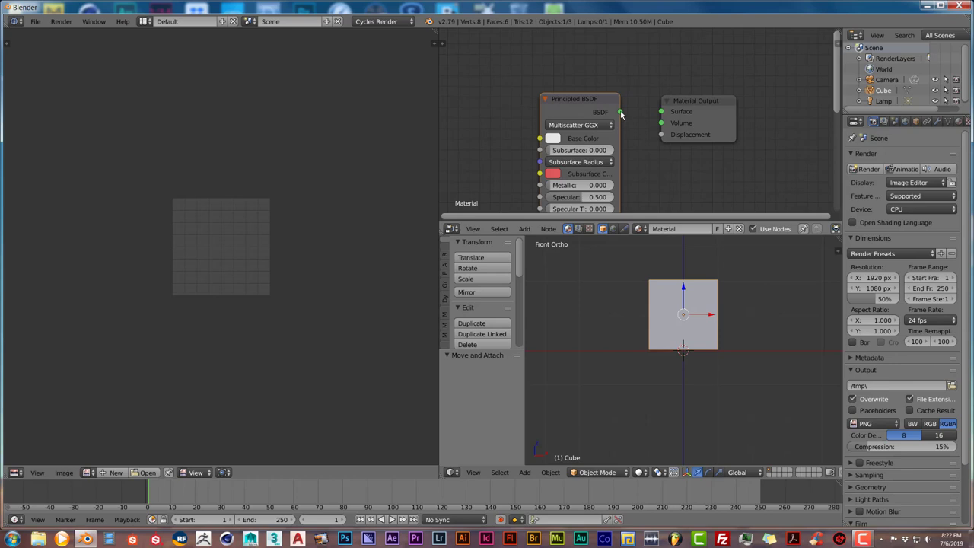
{"action": "left_click_drag", "start_coordinate": [618, 113], "coordinate": [660, 112]}
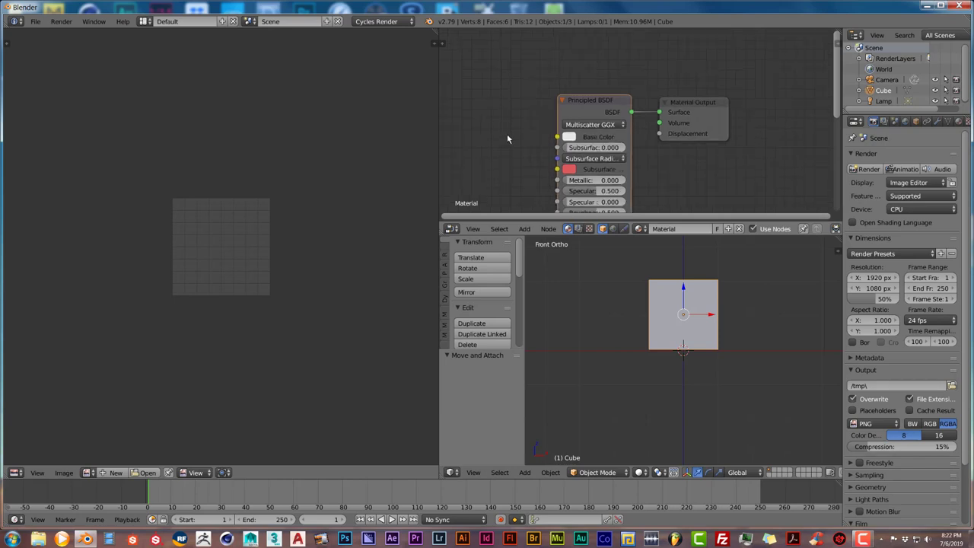
{"action": "mouse_move", "coordinate": [545, 151]}
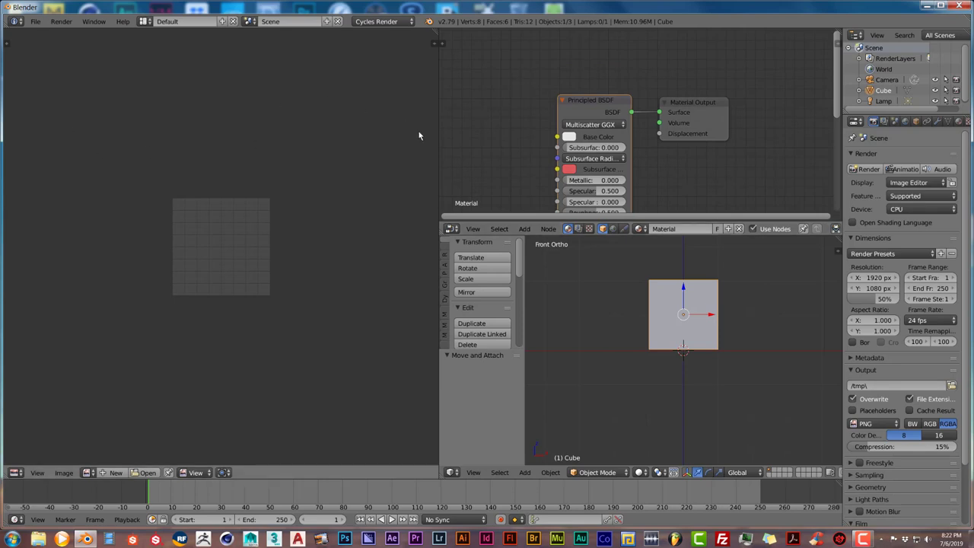
- Enable the Node Wrangler add-on from User Preferences Add-ons, searching 'node'
{"action": "left_click", "coordinate": [35, 22]}
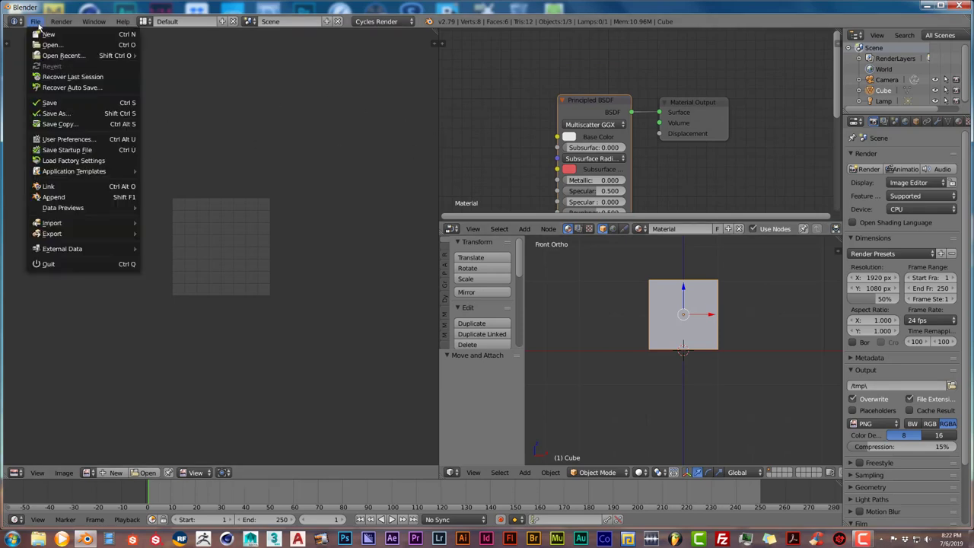
{"action": "mouse_move", "coordinate": [67, 138]}
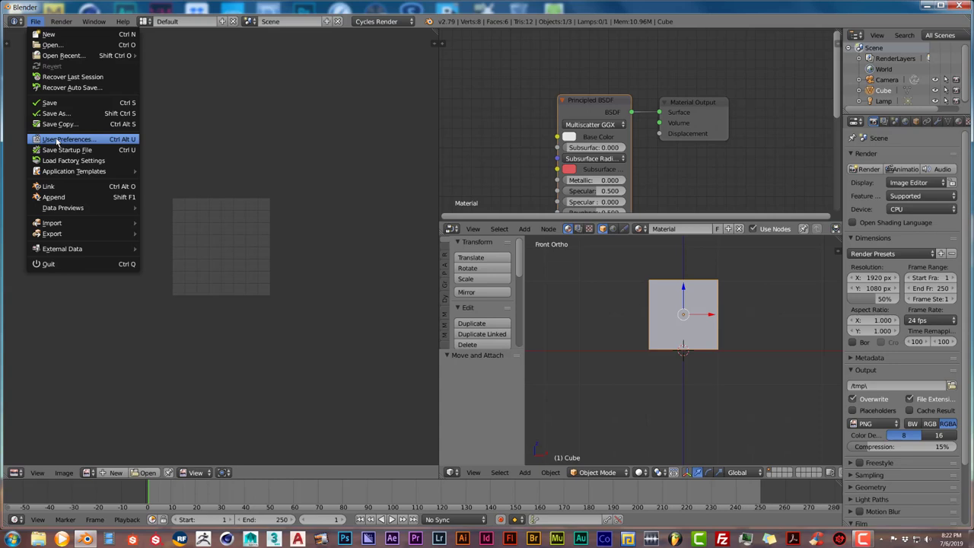
{"action": "left_click", "coordinate": [68, 138]}
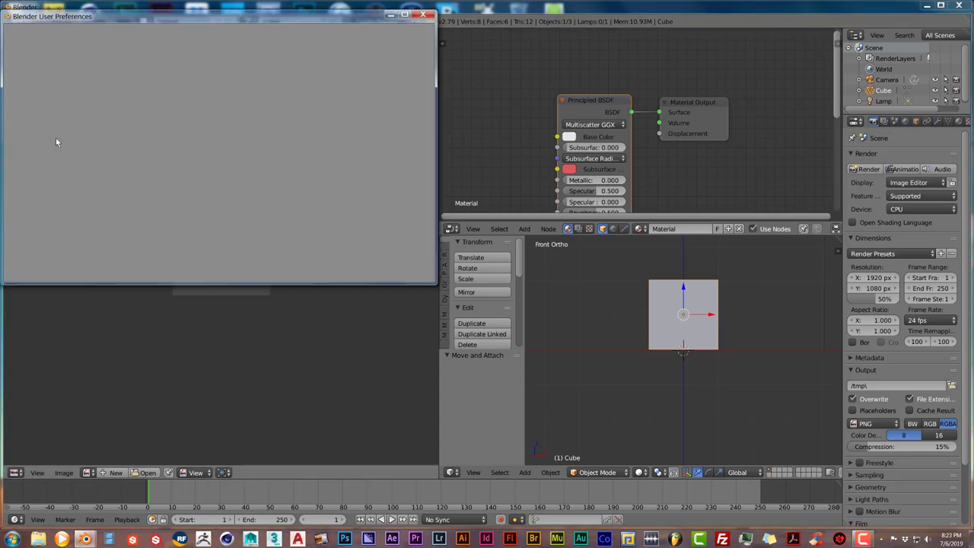
{"action": "left_click", "coordinate": [213, 34]}
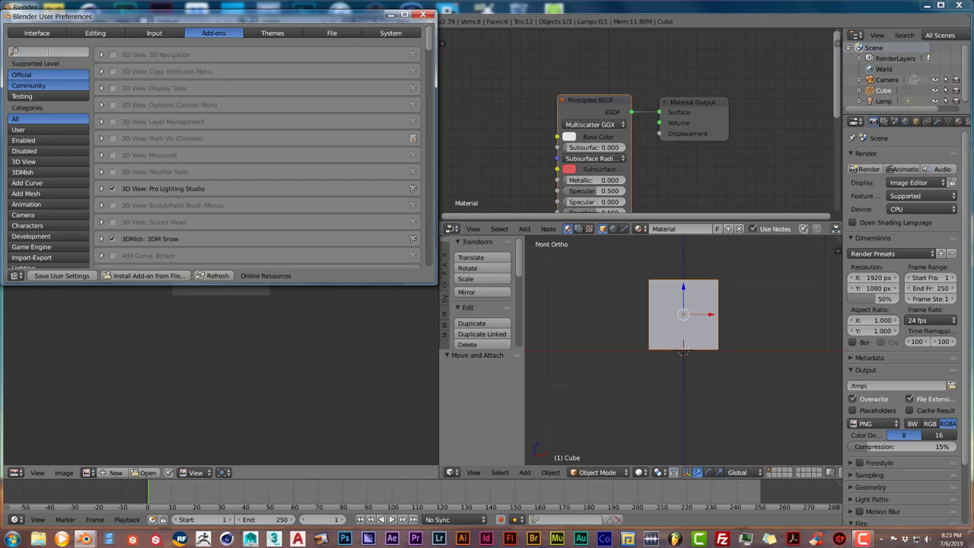
{"action": "type", "text": "node"}
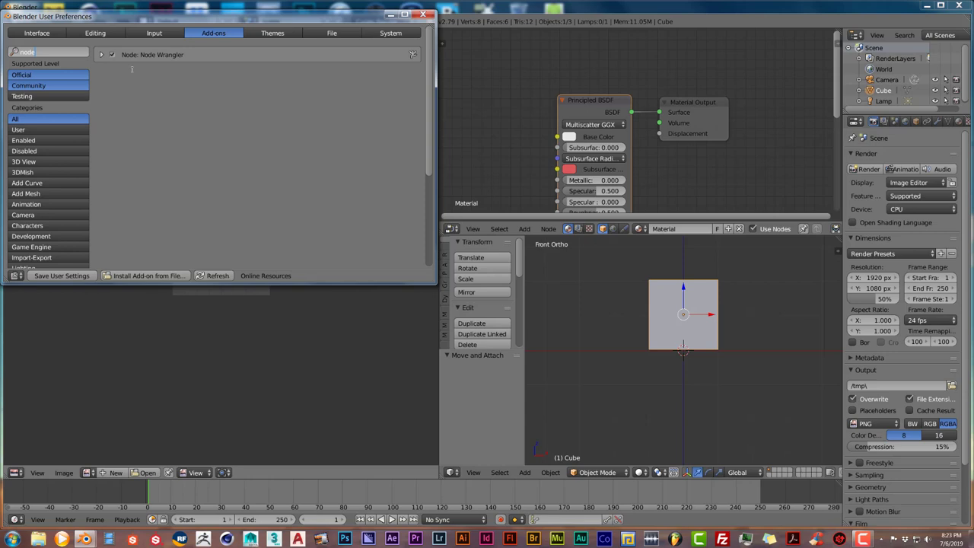
{"action": "left_click", "coordinate": [425, 15]}
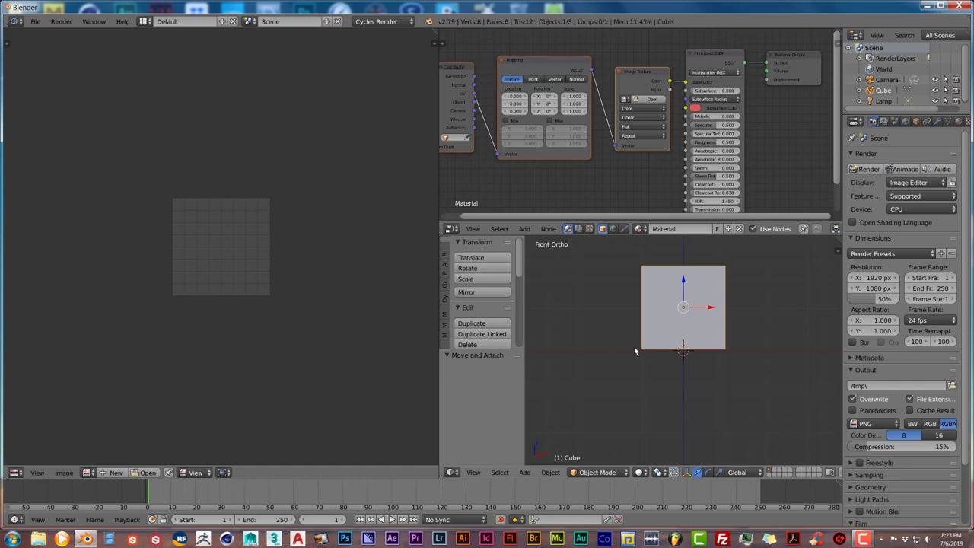
{"action": "mouse_move", "coordinate": [680, 322]}
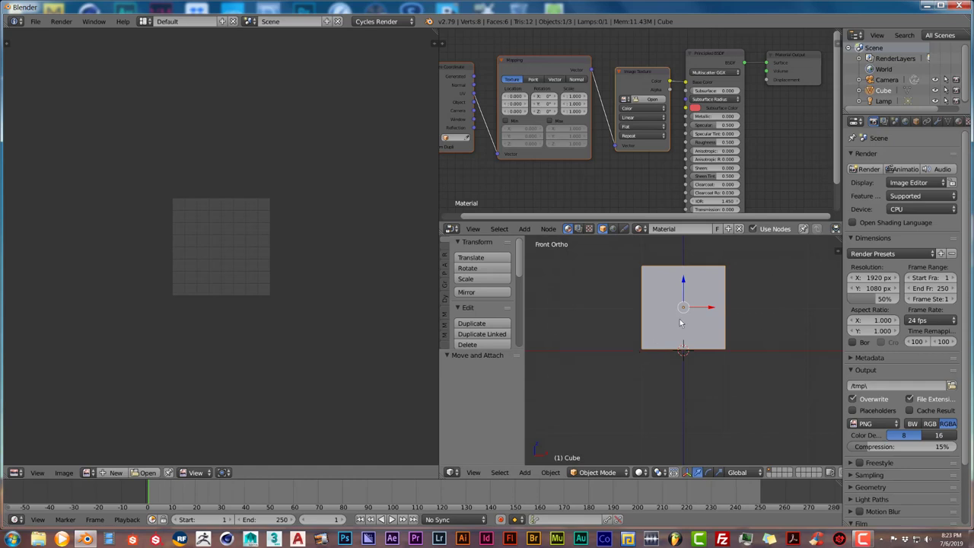
{"action": "mouse_move", "coordinate": [227, 246]}
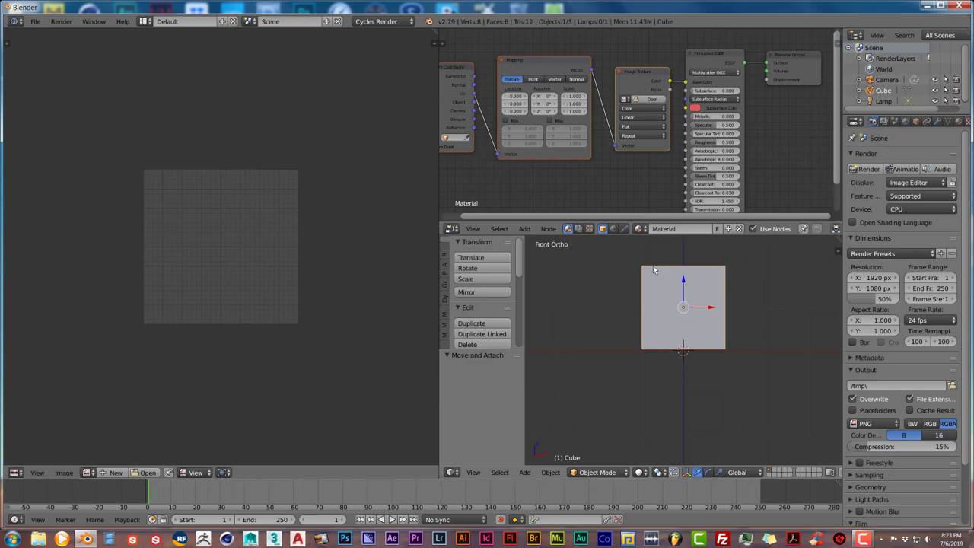
{"action": "mouse_move", "coordinate": [678, 303]}
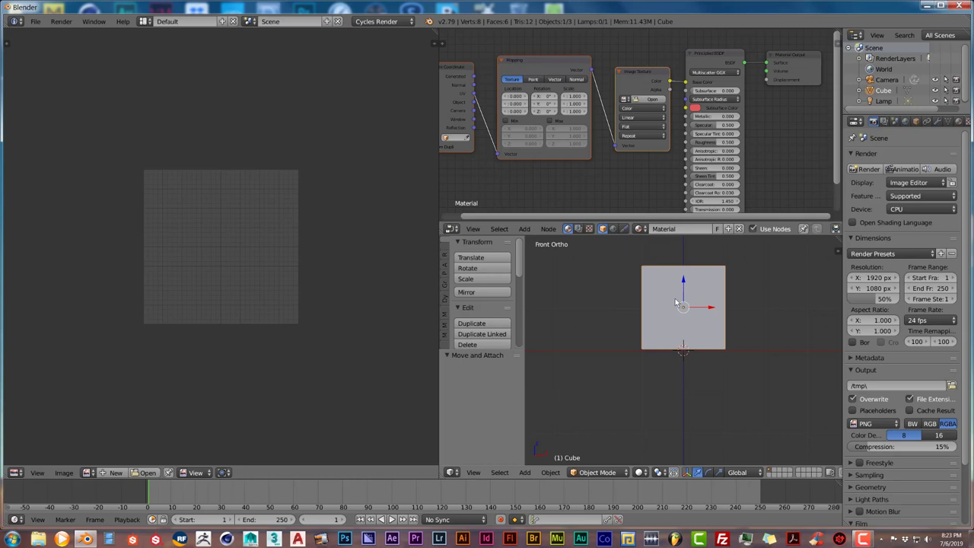
- Put the cube into Edit Mode via the interaction mode dropdown
{"action": "key", "text": "Tab"}
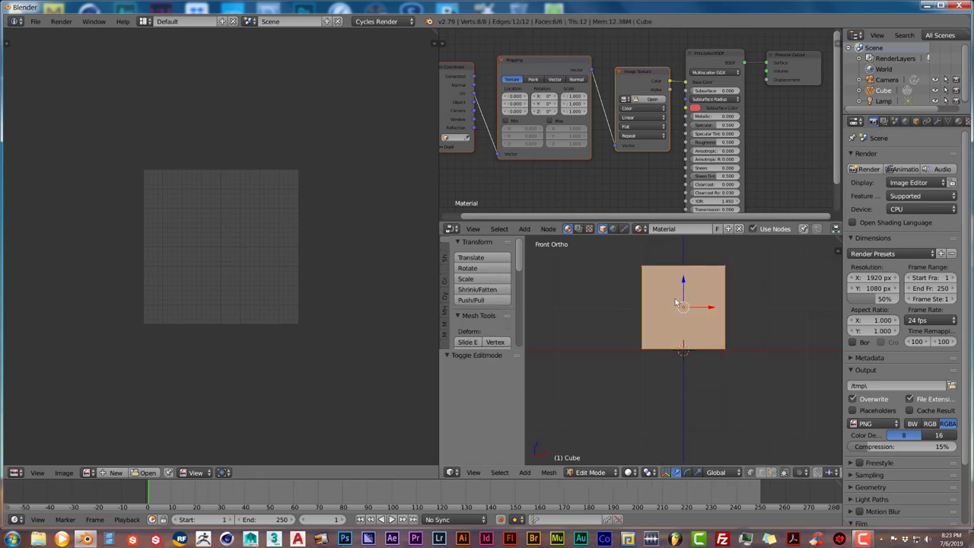
{"action": "mouse_move", "coordinate": [682, 350]}
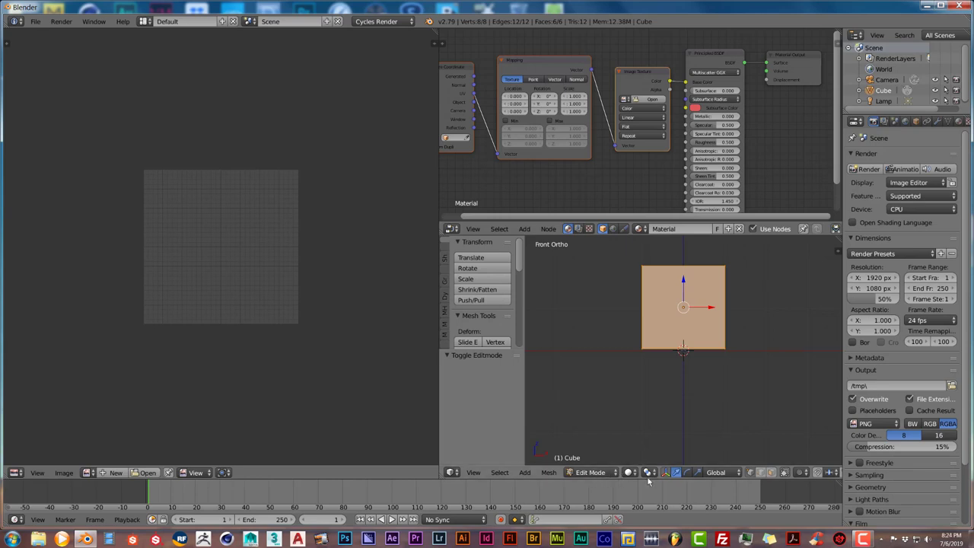
{"action": "left_click", "coordinate": [592, 472]}
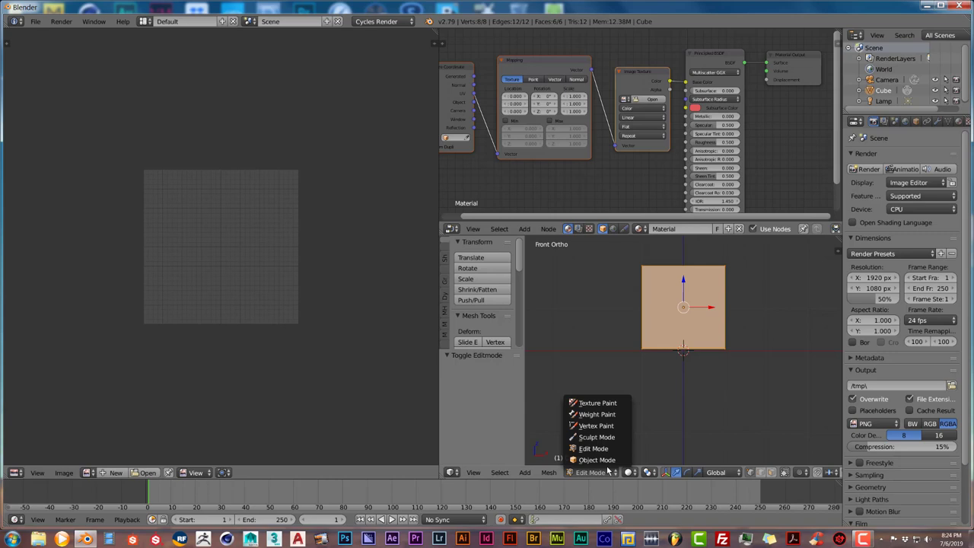
{"action": "left_click", "coordinate": [597, 459]}
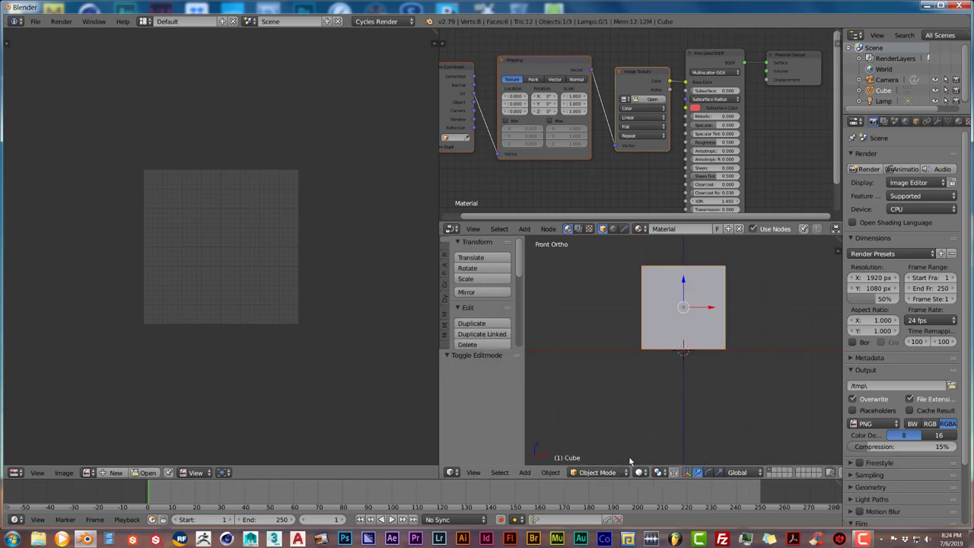
{"action": "left_click", "coordinate": [597, 472]}
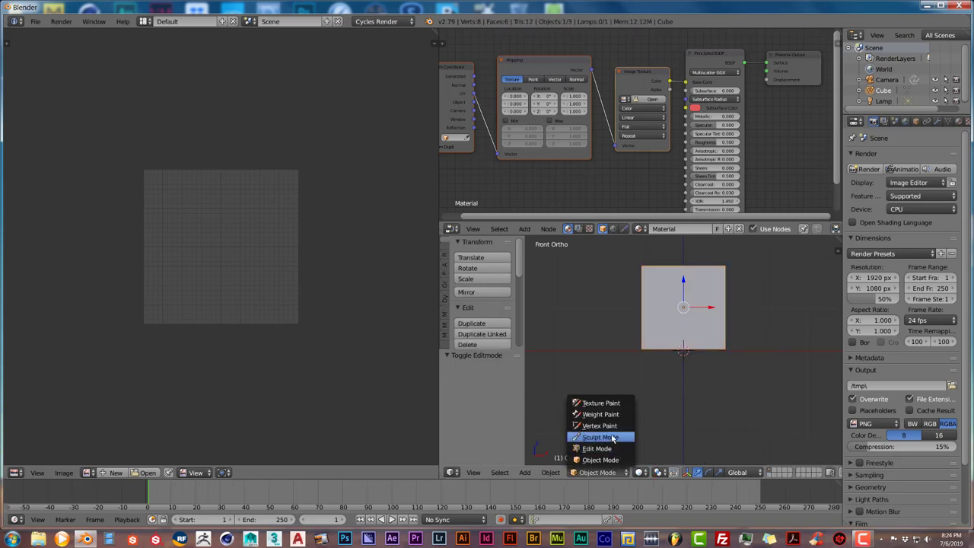
{"action": "left_click", "coordinate": [596, 447]}
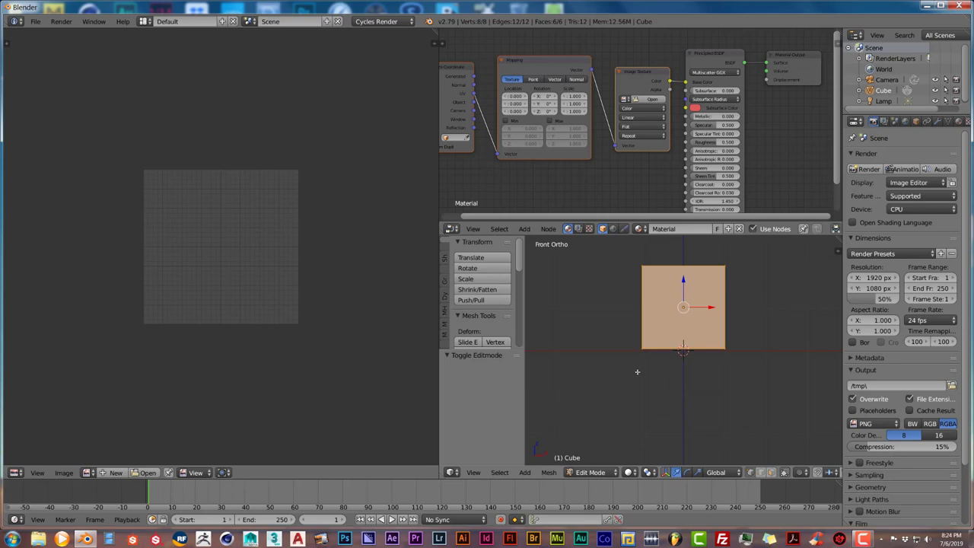
{"action": "mouse_move", "coordinate": [632, 371]}
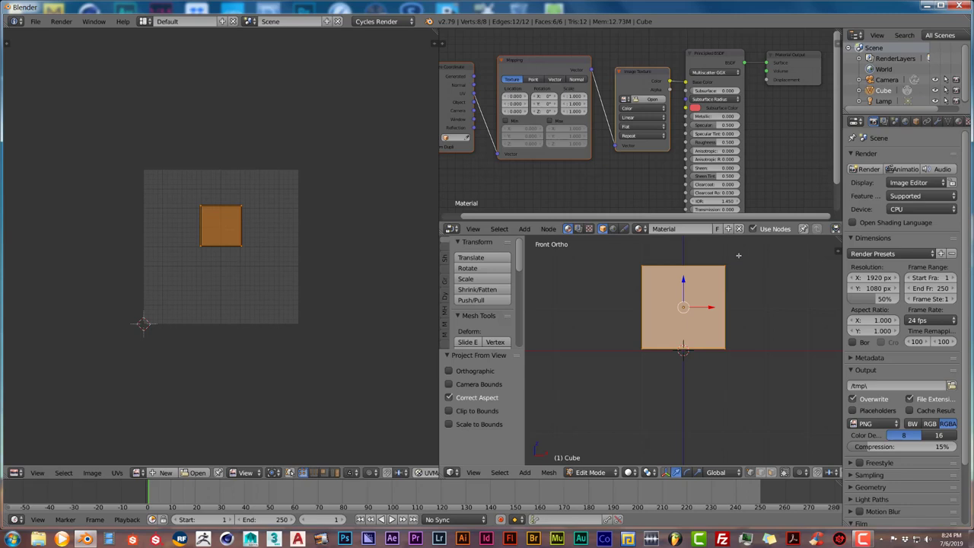
{"action": "mouse_move", "coordinate": [752, 356]}
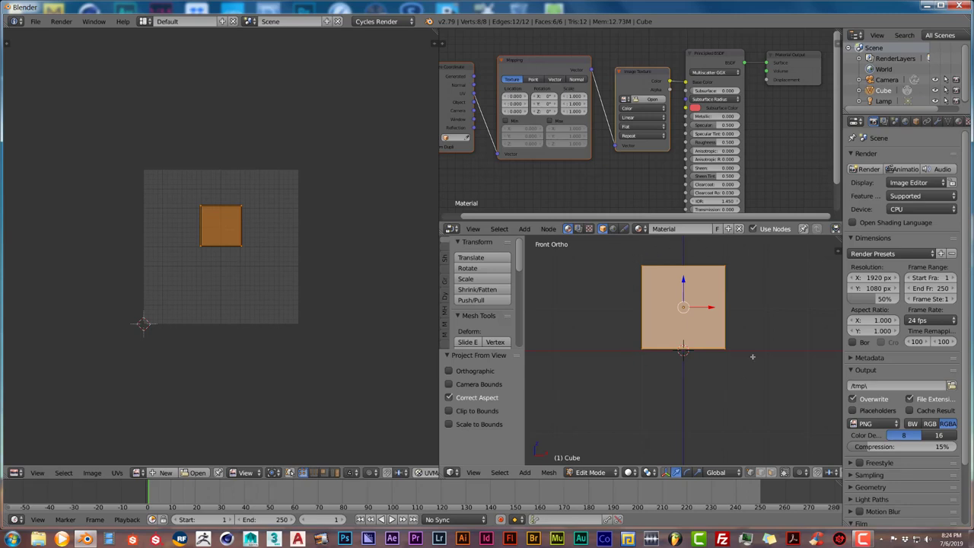
{"action": "mouse_move", "coordinate": [691, 289]}
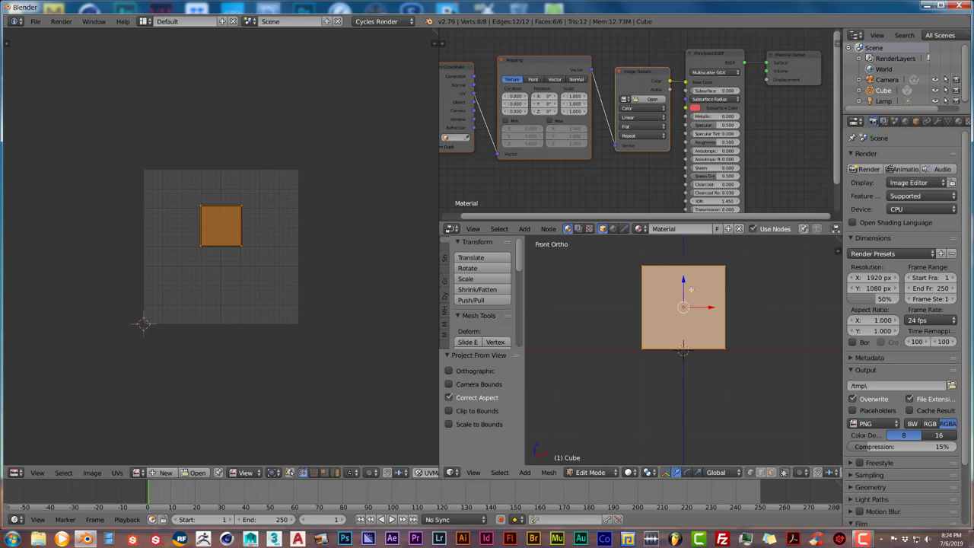
{"action": "mouse_move", "coordinate": [219, 251]}
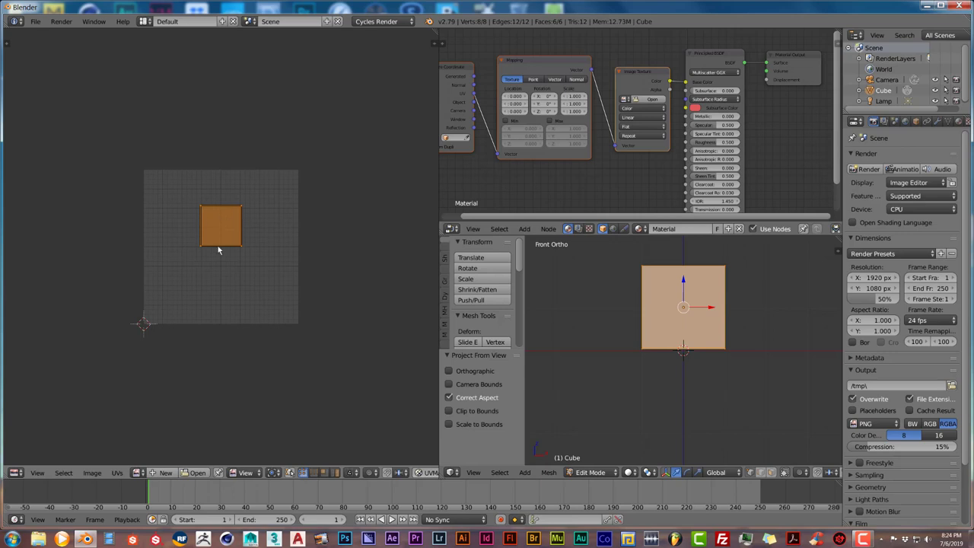
{"action": "mouse_move", "coordinate": [225, 238]}
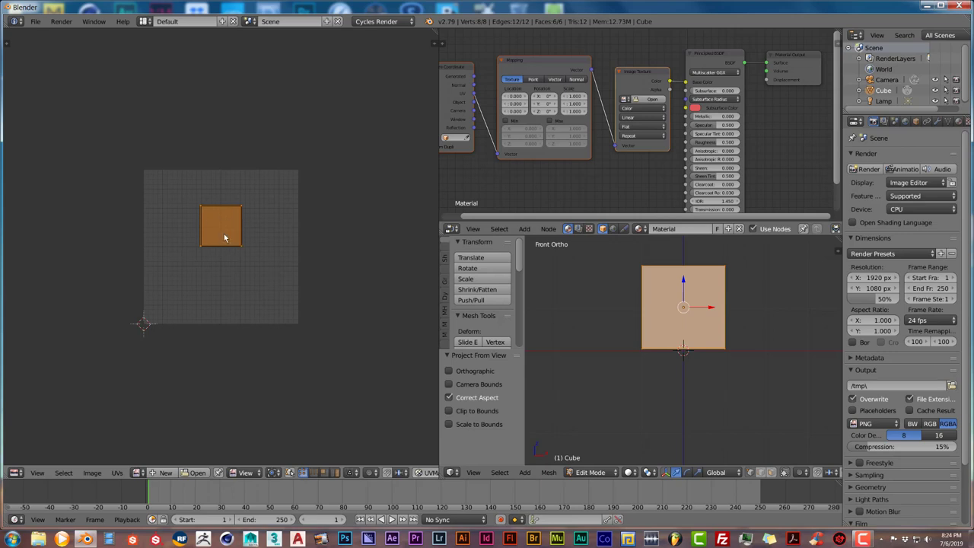
{"action": "mouse_move", "coordinate": [225, 236]}
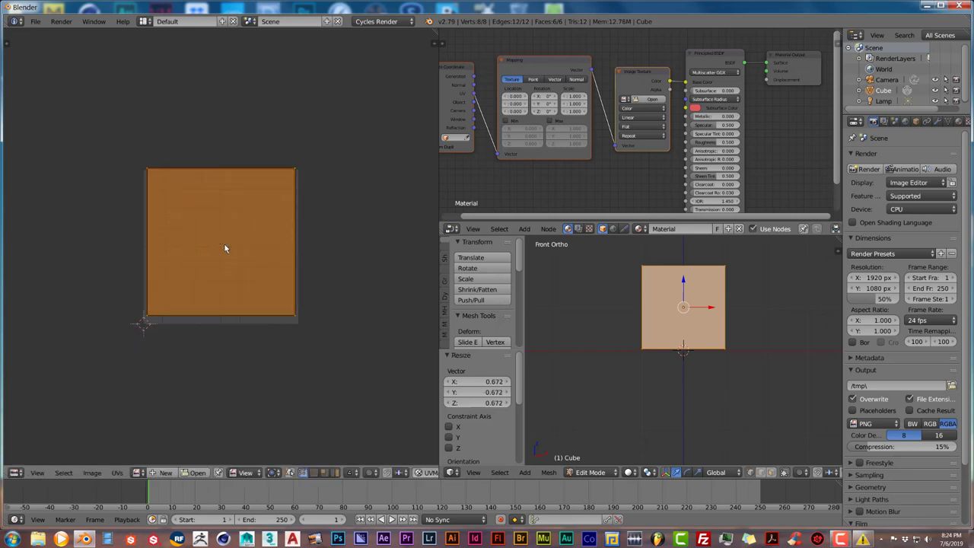
{"action": "mouse_move", "coordinate": [234, 250]}
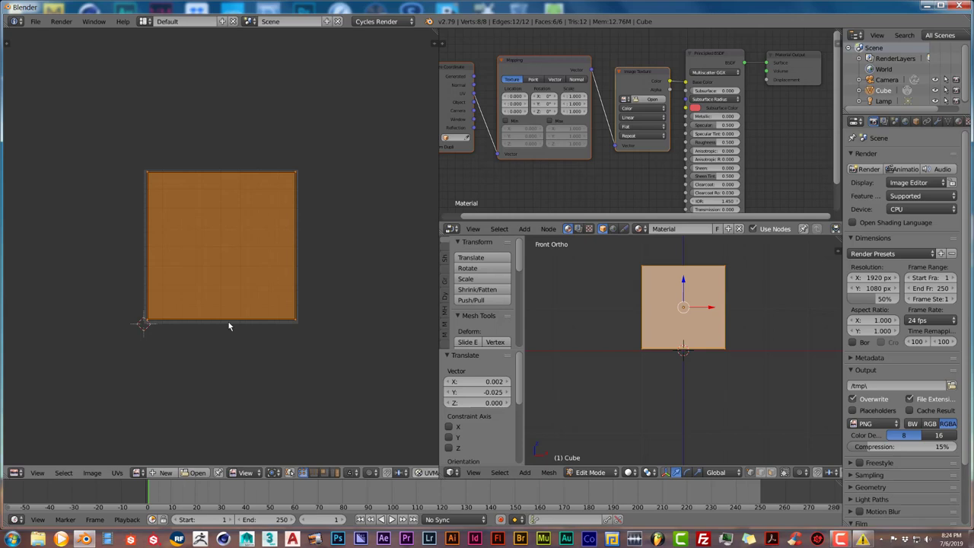
{"action": "mouse_move", "coordinate": [180, 460]}
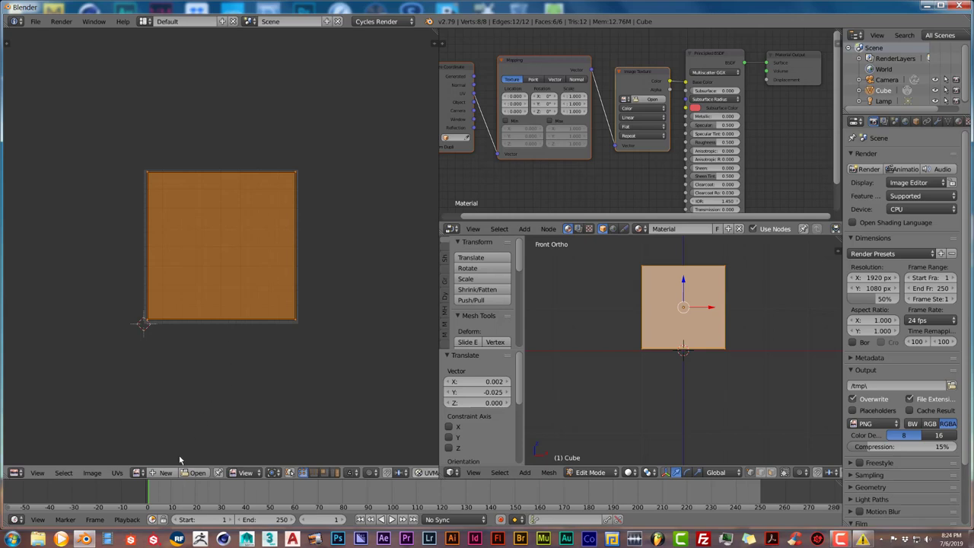
{"action": "mouse_move", "coordinate": [334, 194]}
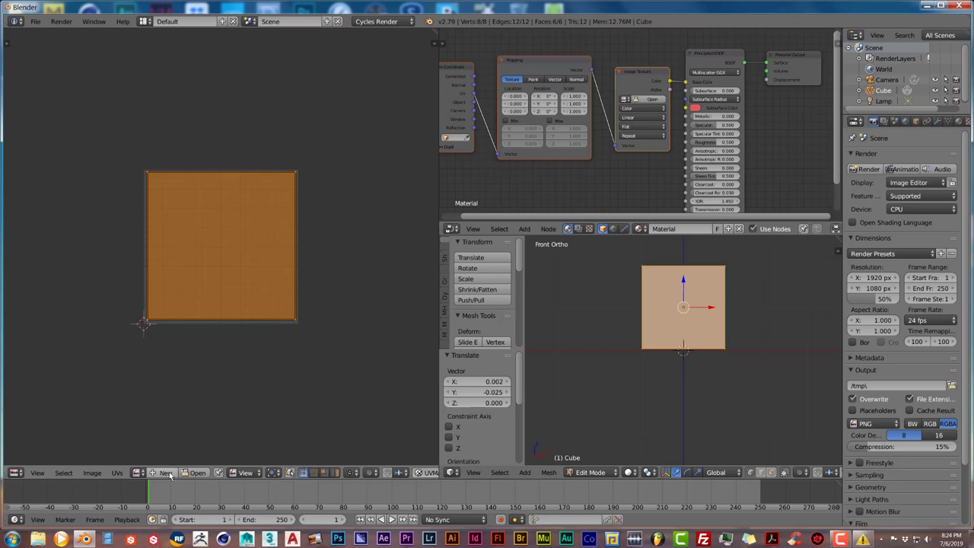
- Create a new blank 1024×1024 image named 'test' in the image editor
{"action": "left_click", "coordinate": [164, 472]}
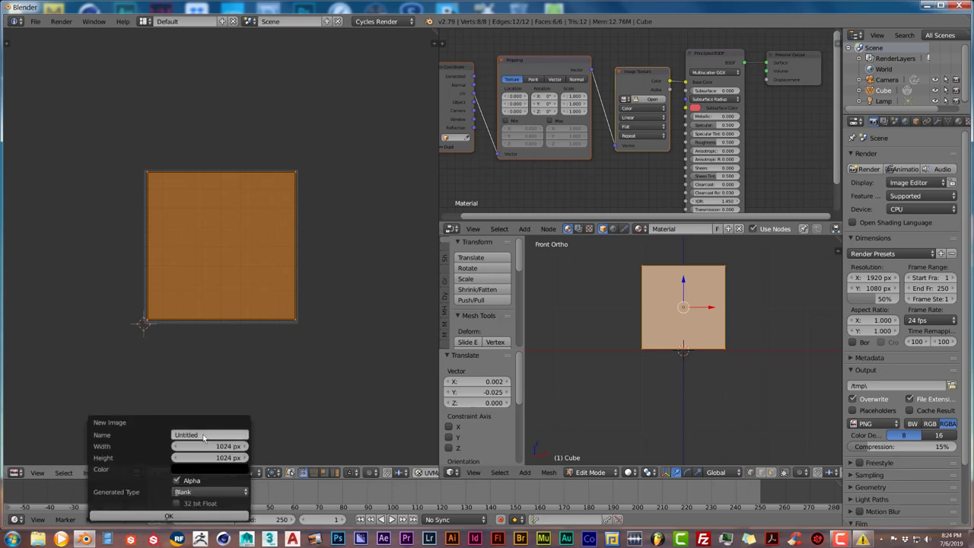
{"action": "left_click", "coordinate": [210, 435]}
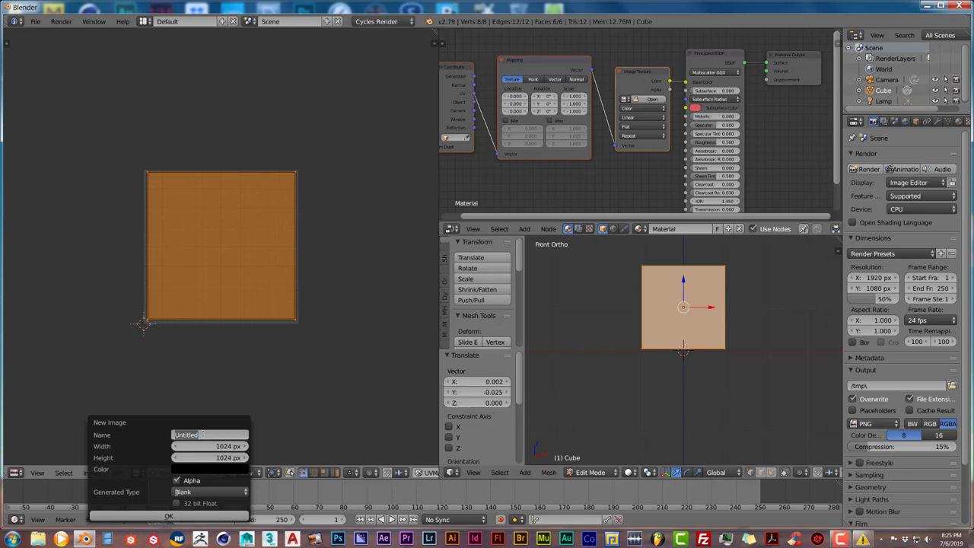
{"action": "type", "text": "test"}
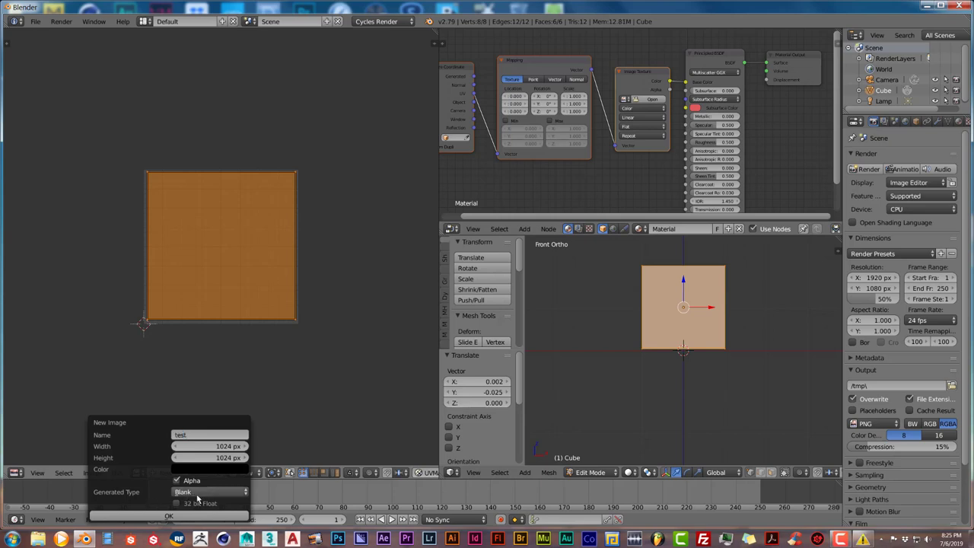
{"action": "left_click", "coordinate": [210, 491]}
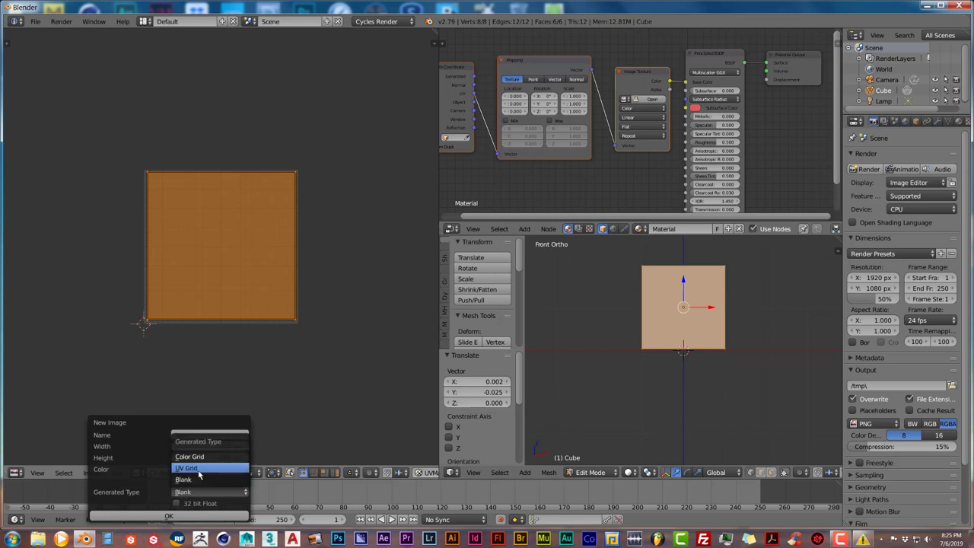
{"action": "mouse_move", "coordinate": [183, 480]}
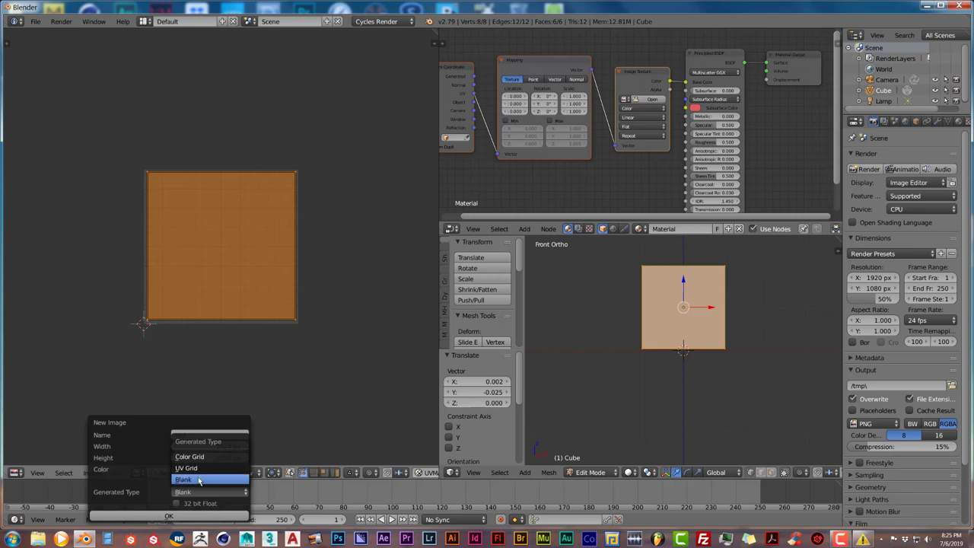
{"action": "mouse_move", "coordinate": [182, 479]}
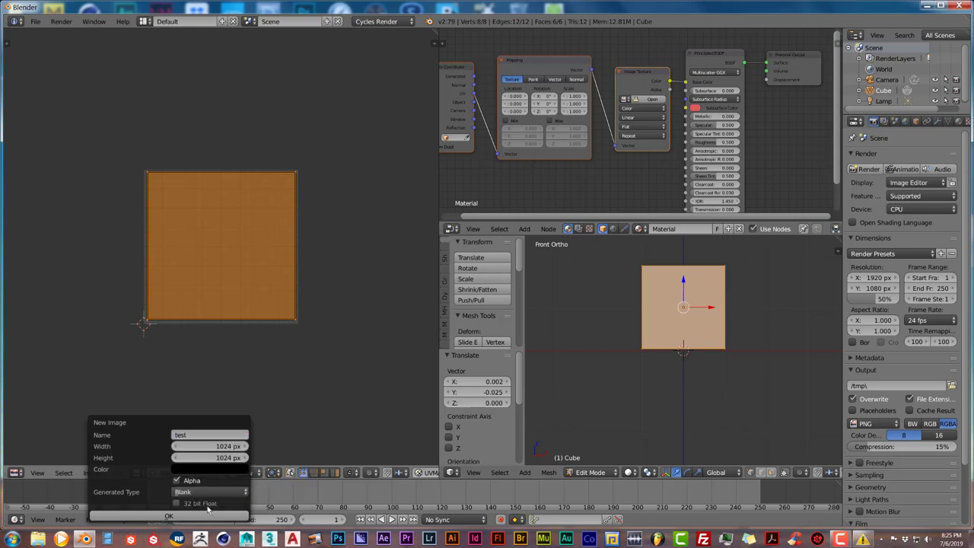
{"action": "left_click", "coordinate": [167, 515]}
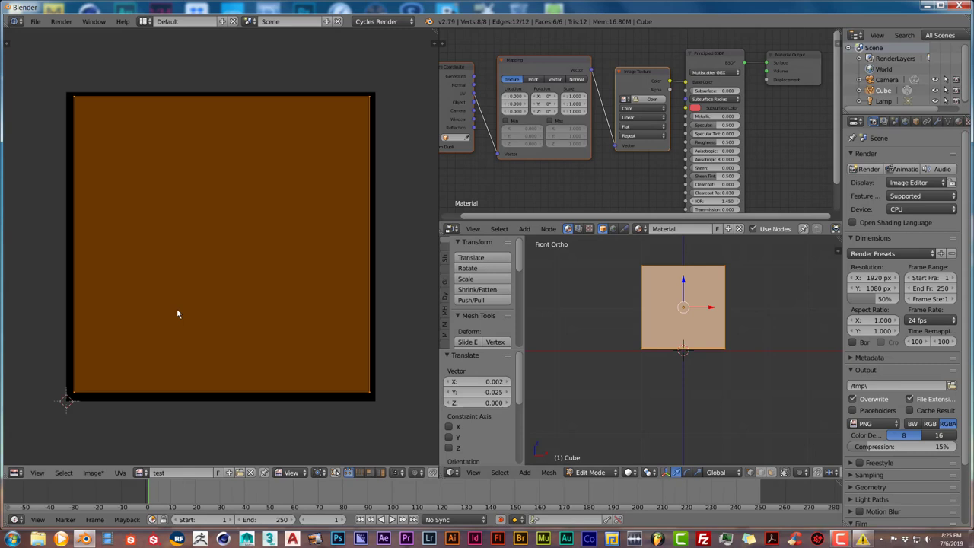
{"action": "mouse_move", "coordinate": [113, 430]}
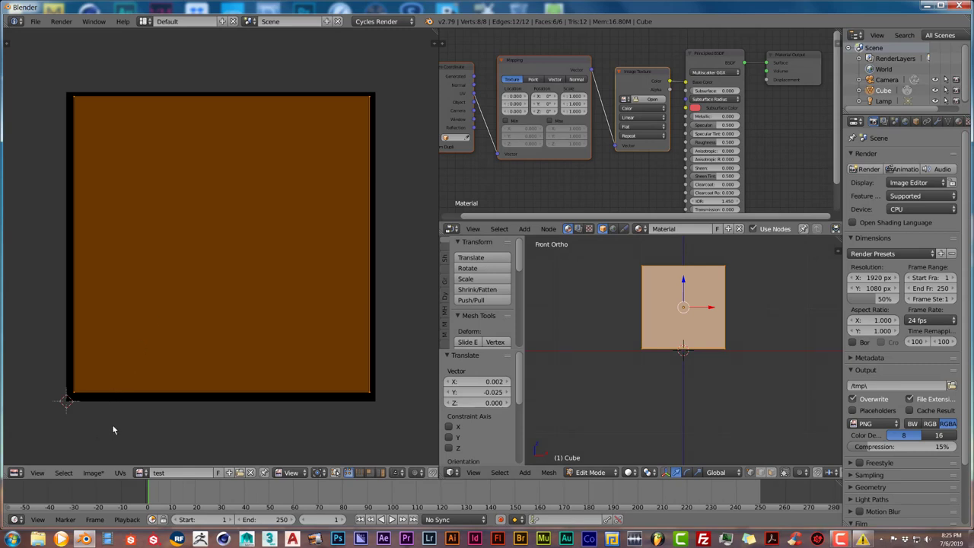
{"action": "mouse_move", "coordinate": [288, 234]}
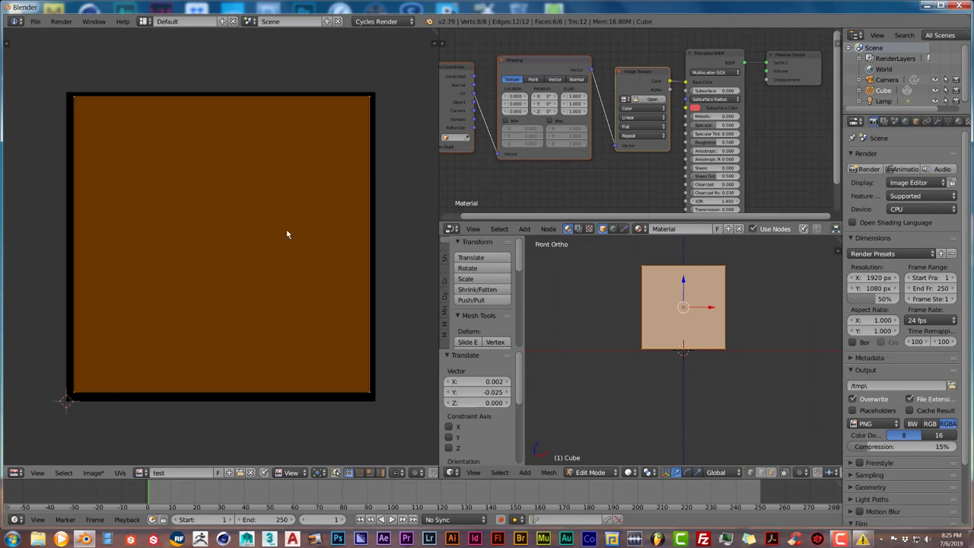
{"action": "mouse_move", "coordinate": [170, 216]}
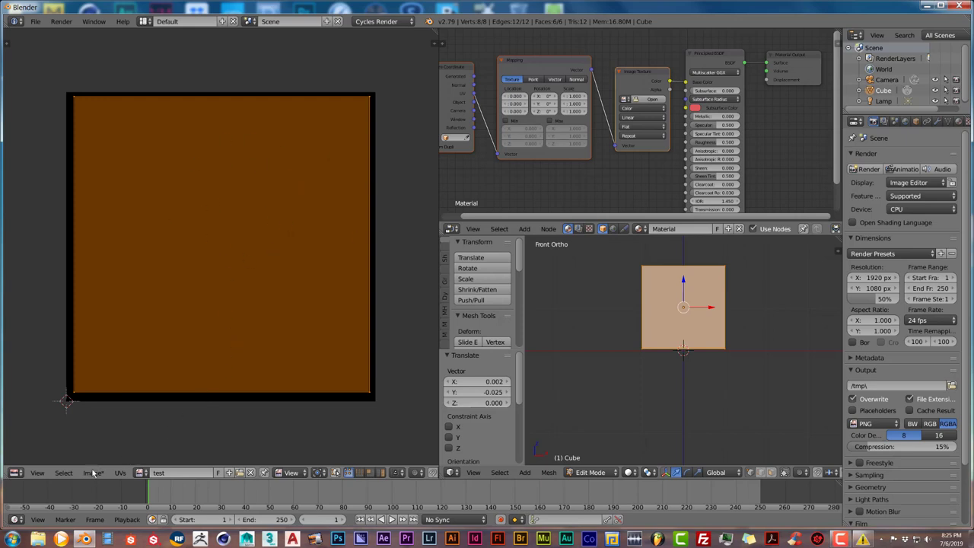
{"action": "mouse_move", "coordinate": [93, 471]}
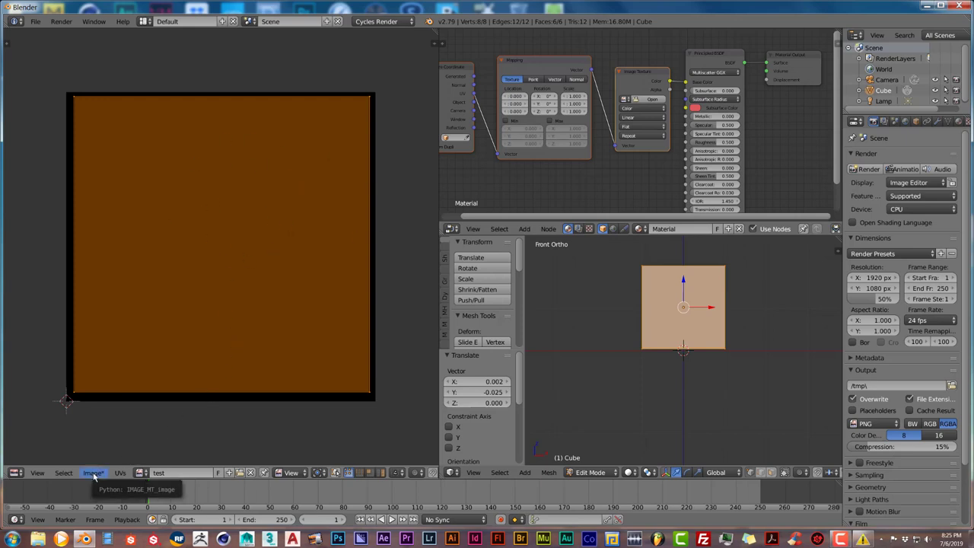
{"action": "mouse_move", "coordinate": [323, 266]}
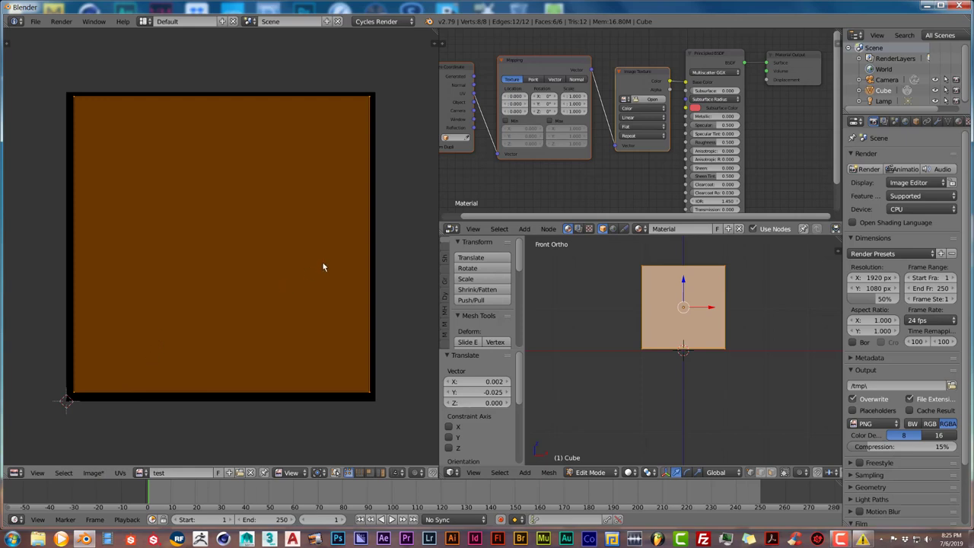
{"action": "mouse_move", "coordinate": [243, 231]}
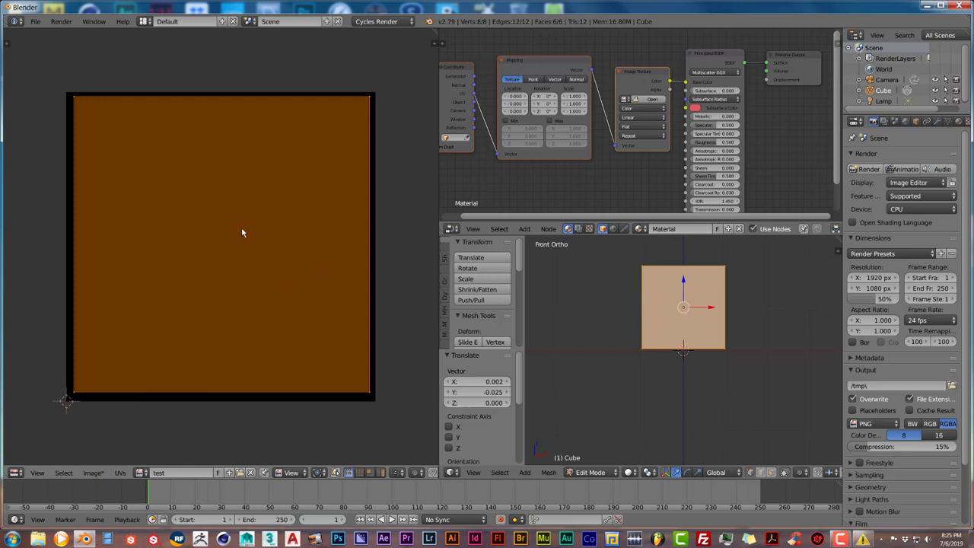
{"action": "mouse_move", "coordinate": [347, 134]}
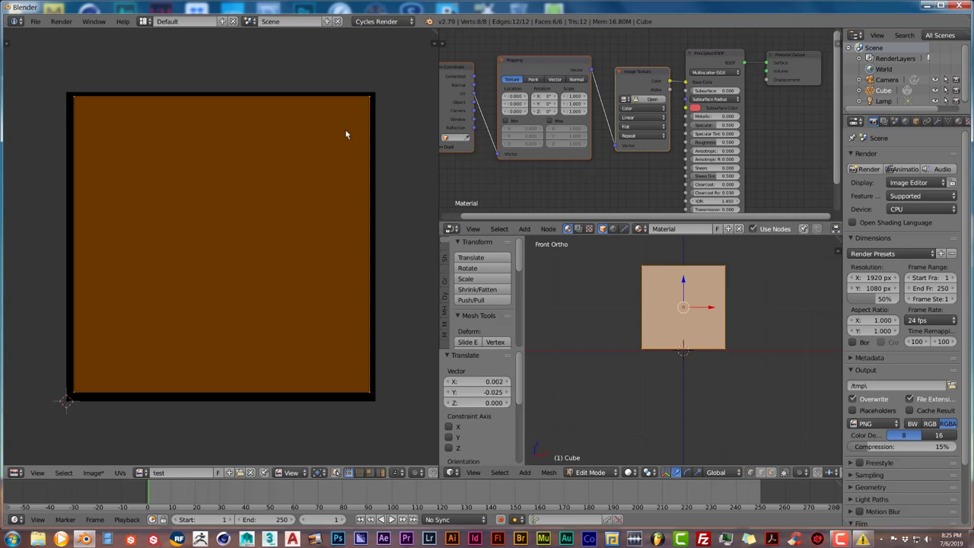
{"action": "mouse_move", "coordinate": [284, 198]}
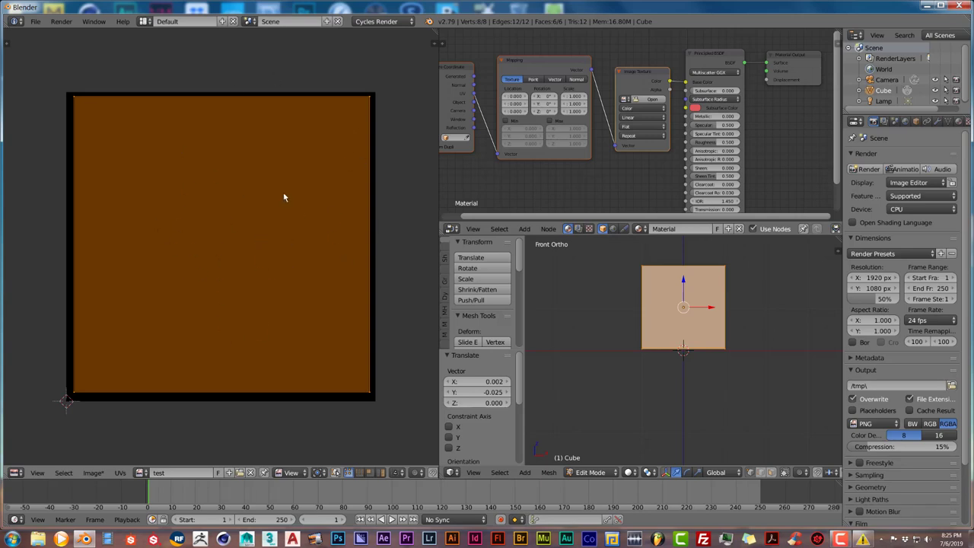
{"action": "mouse_move", "coordinate": [240, 264]}
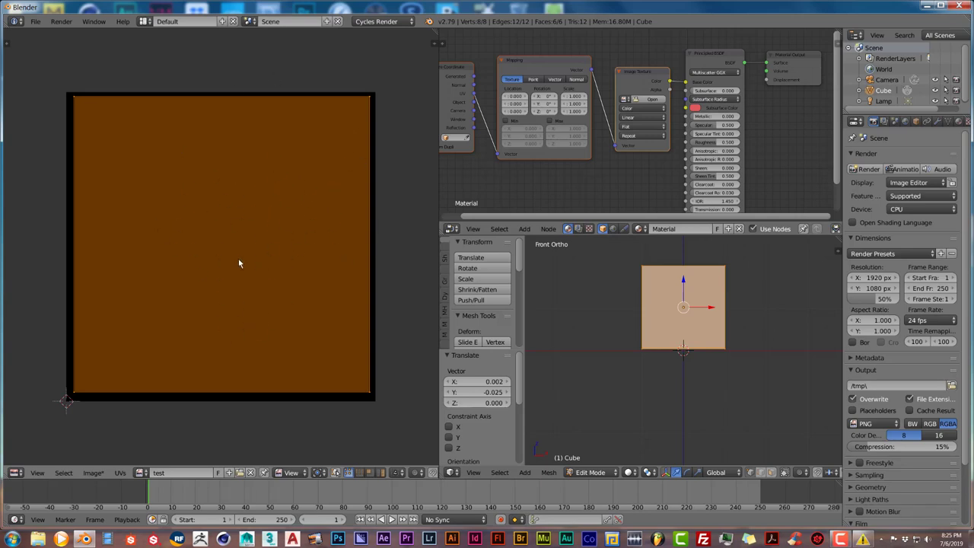
- Save the brown image as test.png in the test folder inside blender images
{"action": "left_click", "coordinate": [35, 21]}
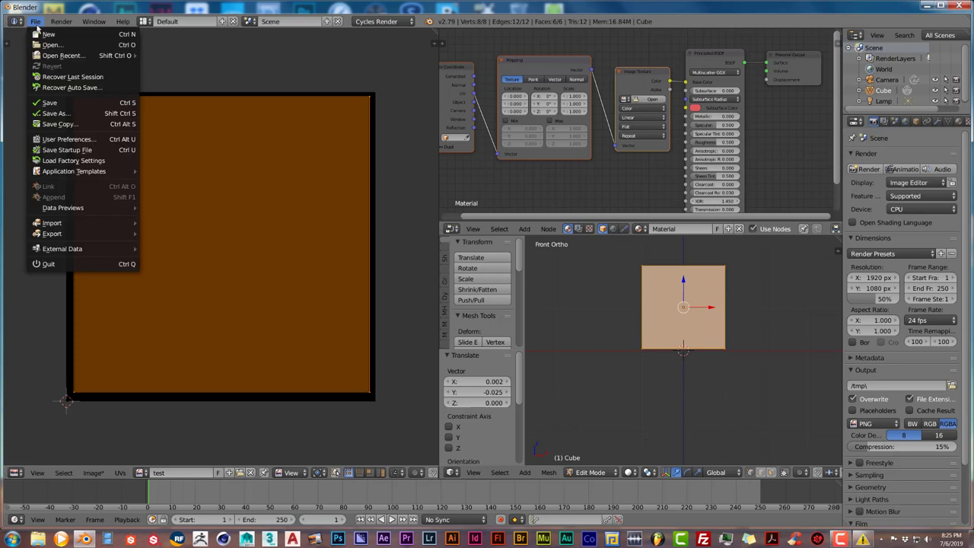
{"action": "left_click", "coordinate": [19, 115]}
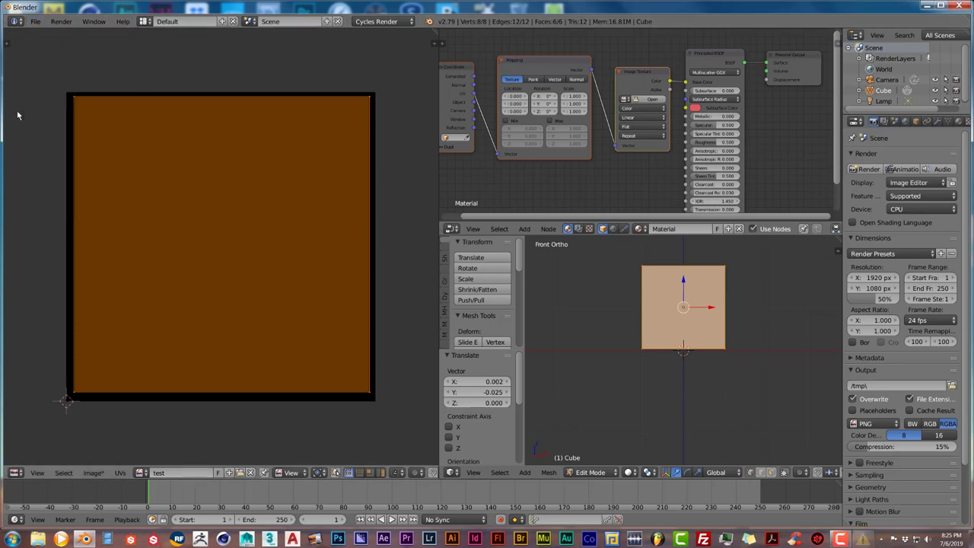
{"action": "mouse_move", "coordinate": [158, 268]}
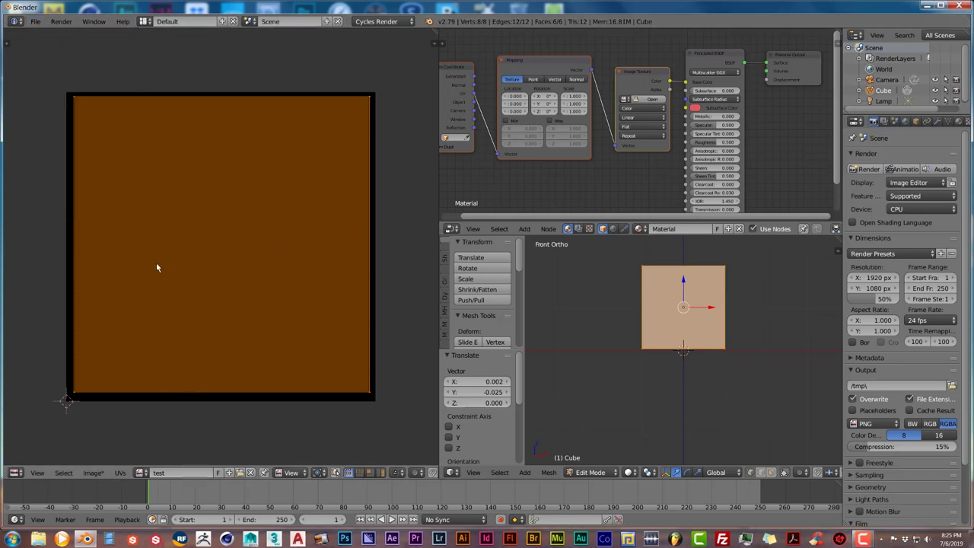
{"action": "mouse_move", "coordinate": [318, 222]}
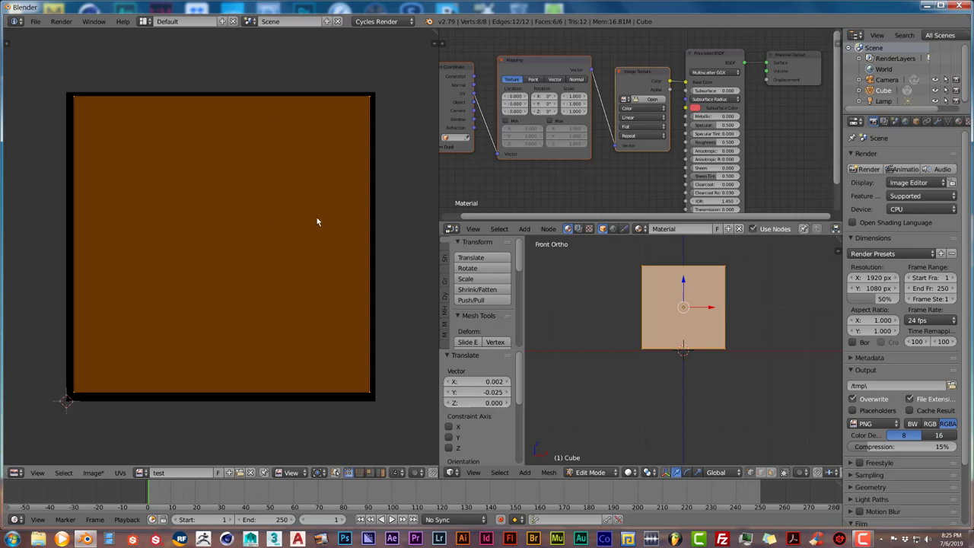
{"action": "mouse_move", "coordinate": [253, 216]}
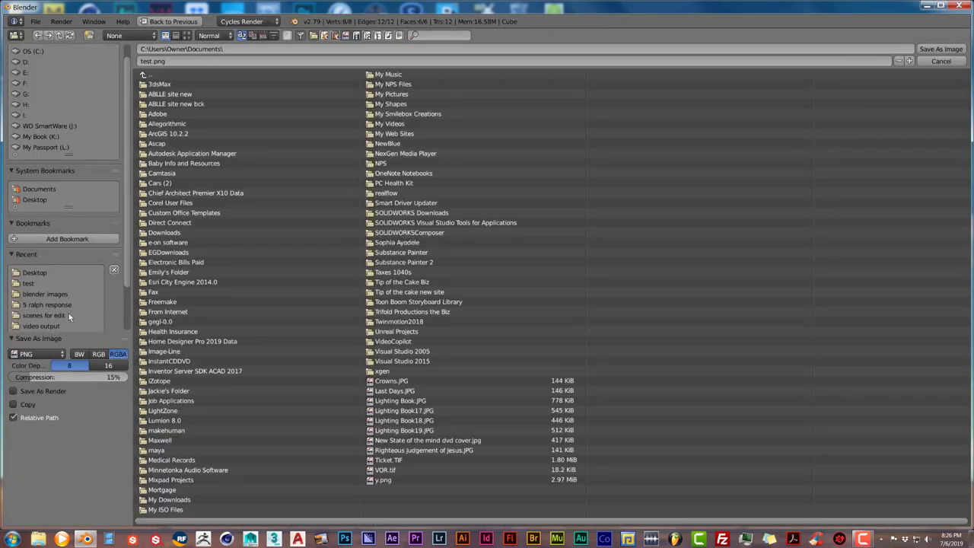
{"action": "left_click", "coordinate": [46, 279]}
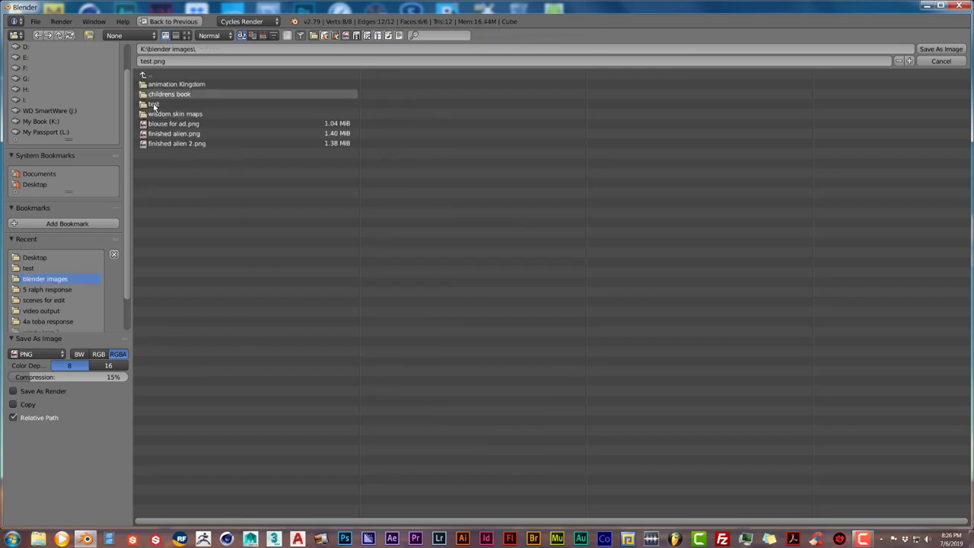
{"action": "double_click", "coordinate": [154, 104]}
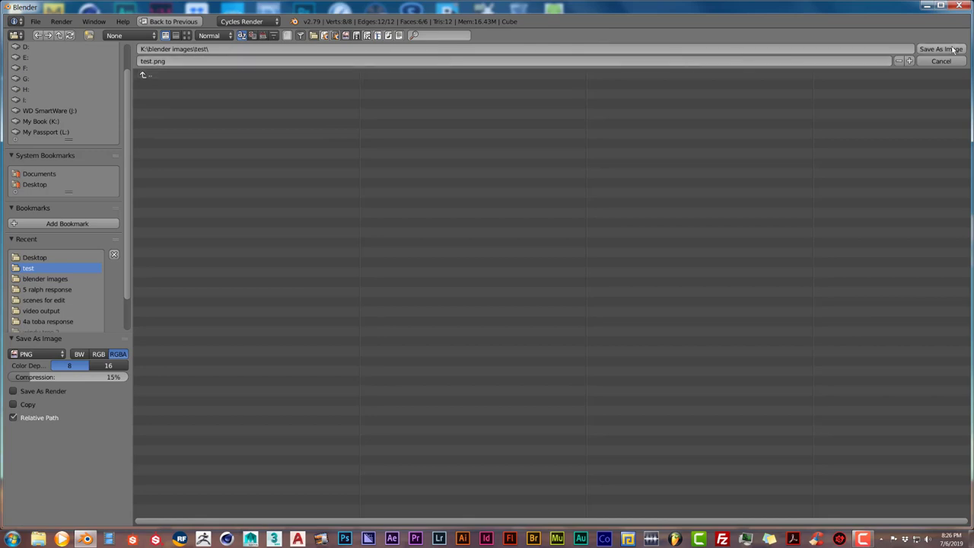
{"action": "left_click", "coordinate": [940, 48]}
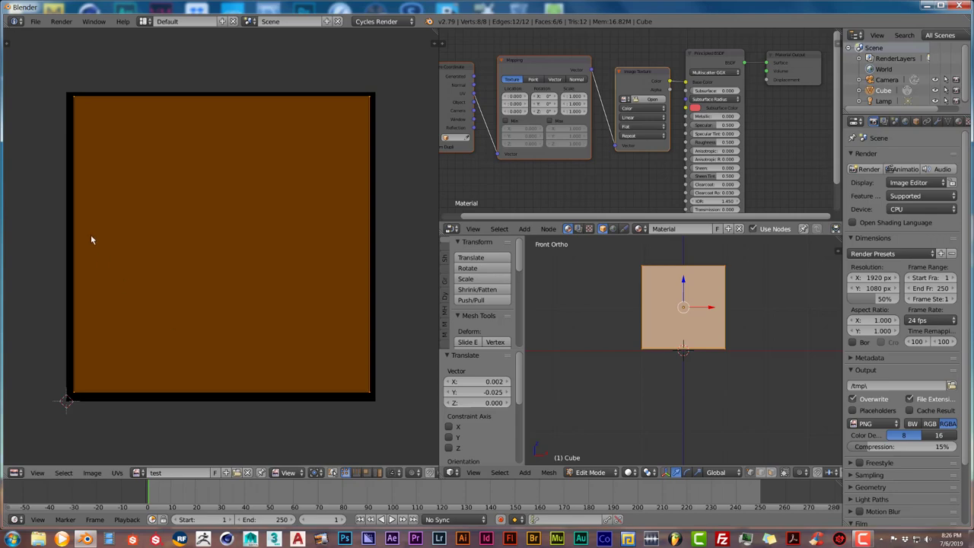
- Save the scene as test.blend in the K:\blender projects folder
{"action": "left_click", "coordinate": [35, 22]}
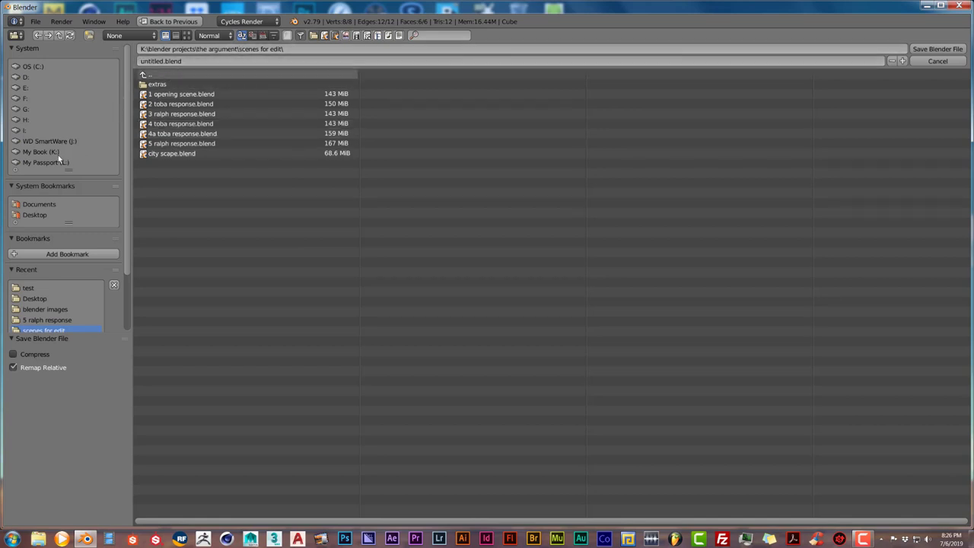
{"action": "left_click", "coordinate": [41, 153]}
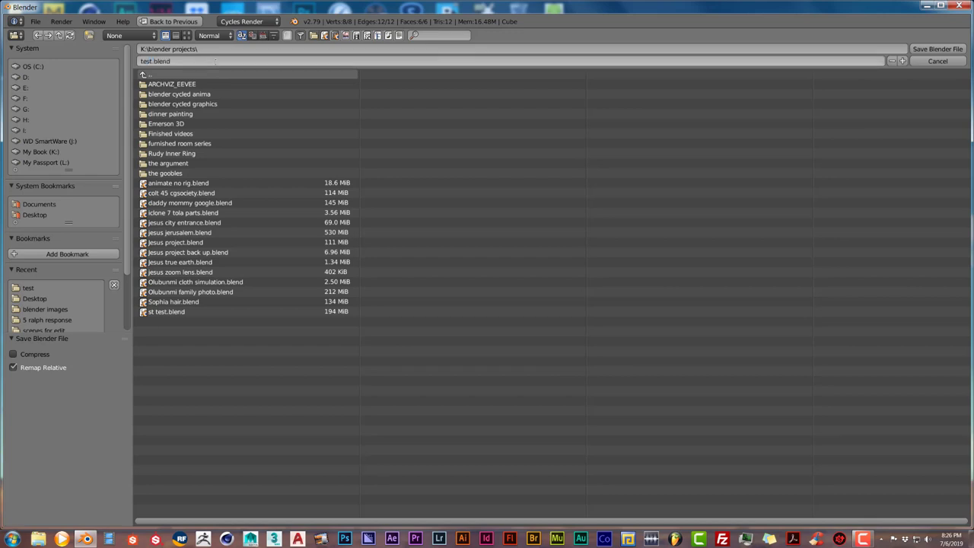
{"action": "left_click", "coordinate": [166, 310]}
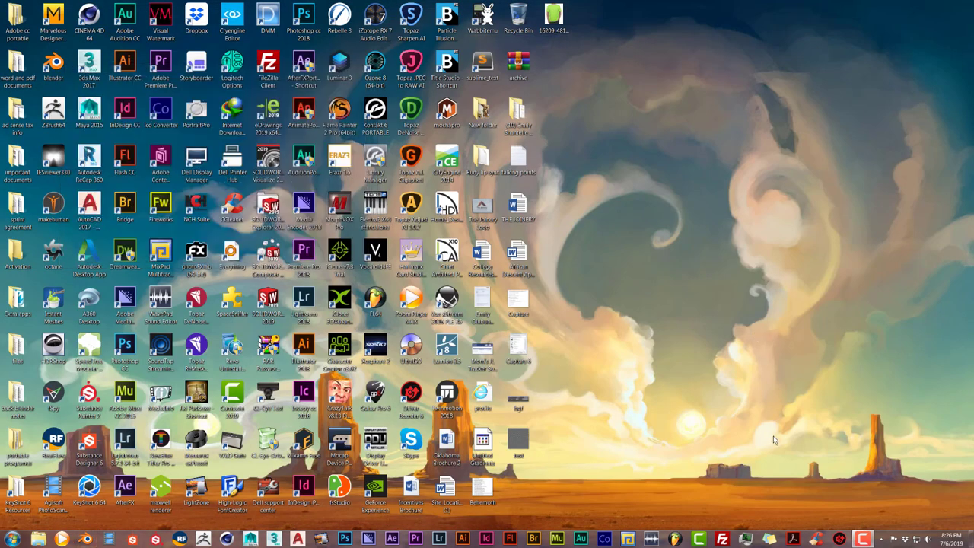
{"action": "mouse_move", "coordinate": [659, 249]}
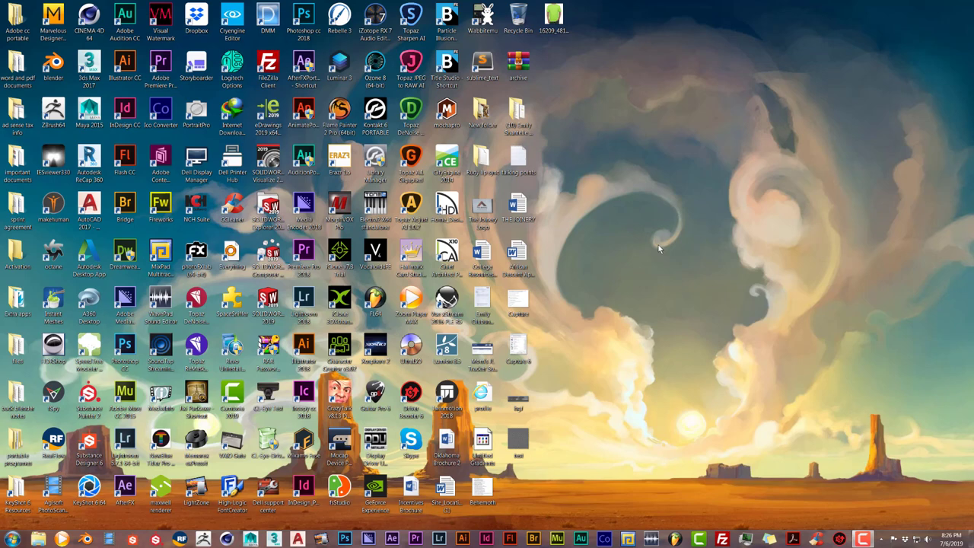
{"action": "mouse_move", "coordinate": [615, 274]}
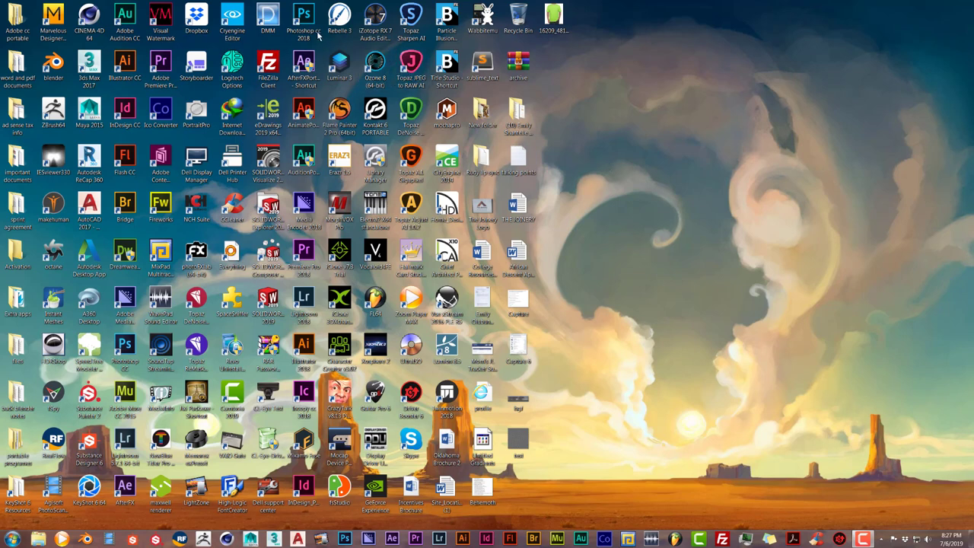
- Launch Adobe Photoshop from its desktop shortcut
{"action": "left_click", "coordinate": [305, 17]}
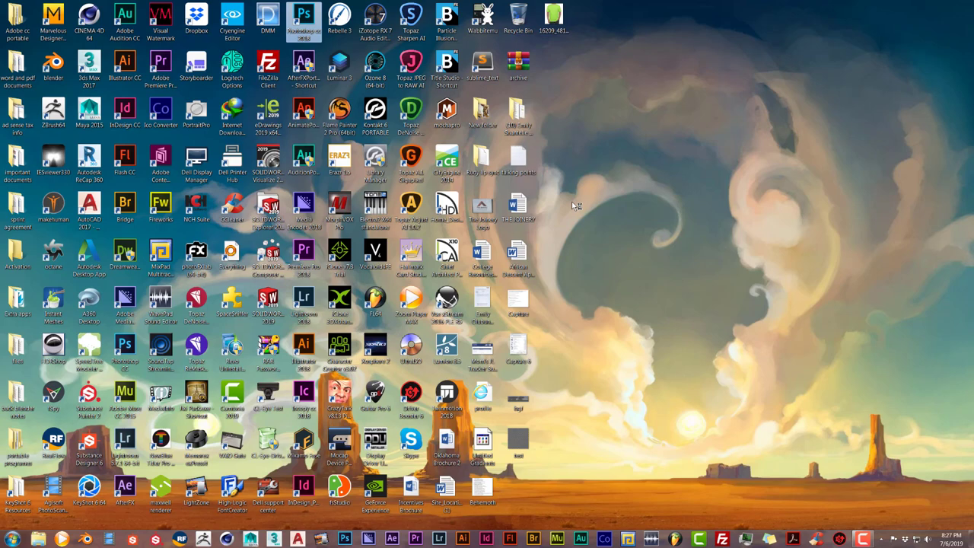
{"action": "left_click", "coordinate": [304, 15]}
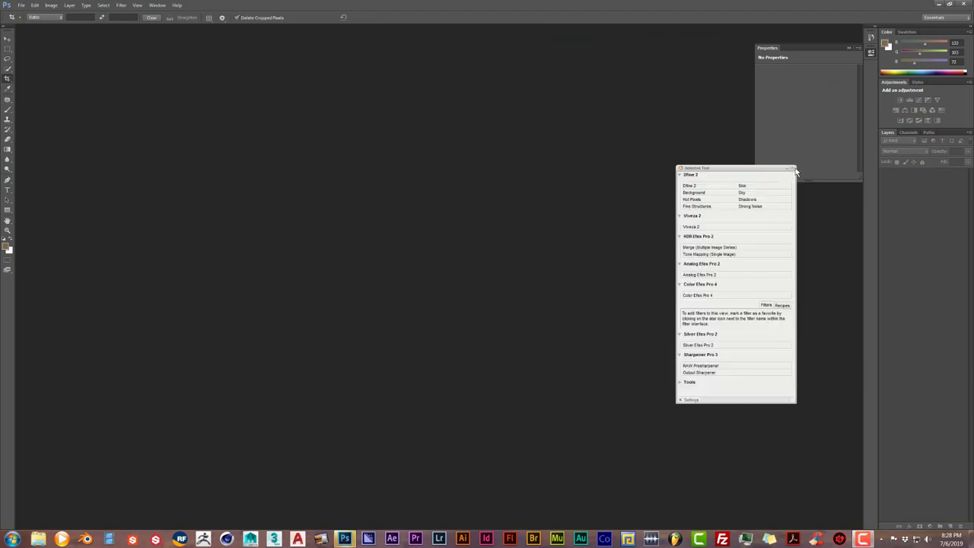
- Close the floating filter plugin and Properties panels and bring up a Windows Explorer window
{"action": "left_click", "coordinate": [795, 168]}
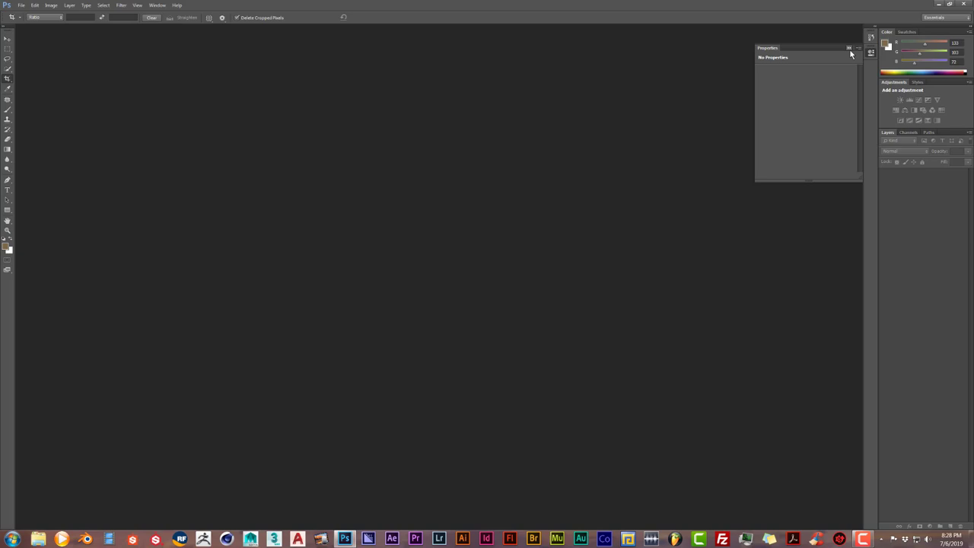
{"action": "left_click", "coordinate": [849, 48]}
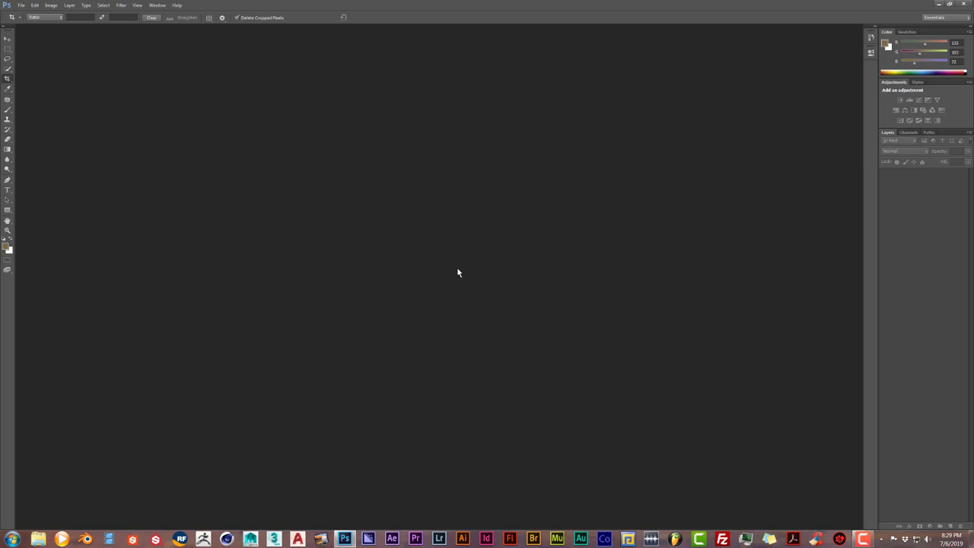
{"action": "mouse_move", "coordinate": [195, 536]}
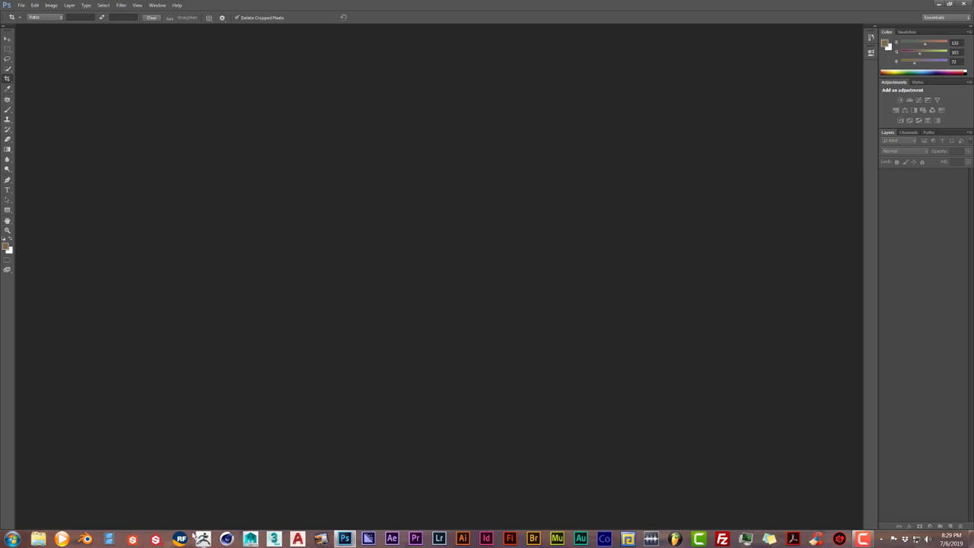
{"action": "left_click", "coordinate": [36, 539]}
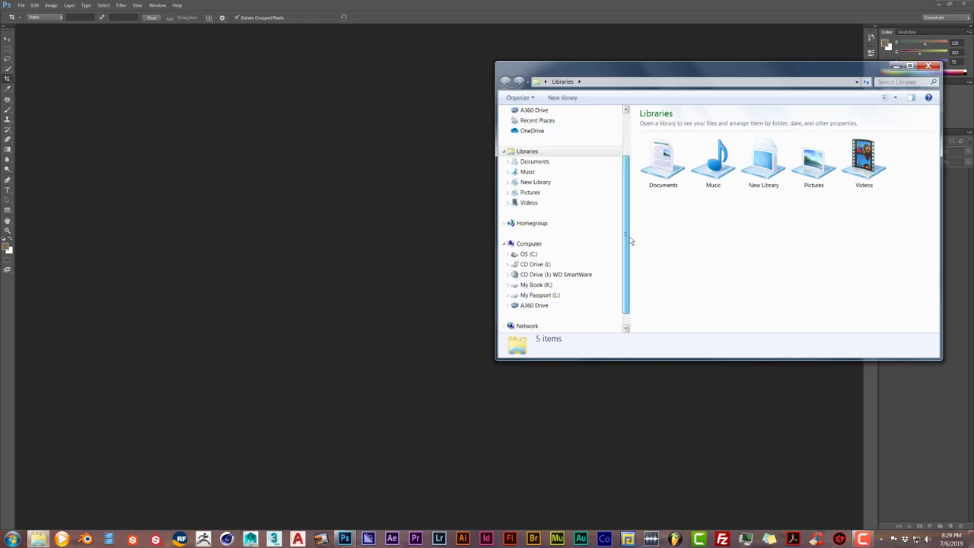
- Browse My Book (K:) into blender images/test and open test.png in Photoshop
{"action": "left_click", "coordinate": [536, 284]}
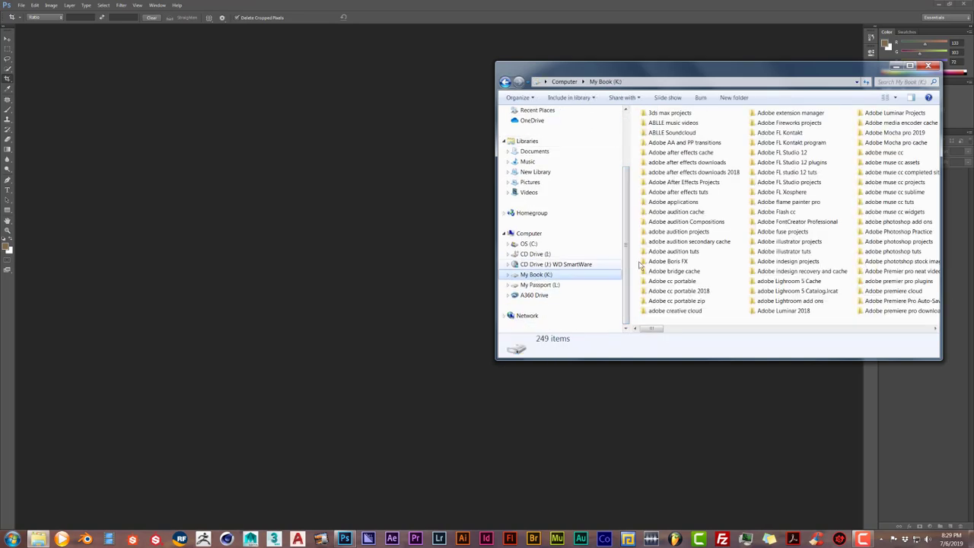
{"action": "scroll", "scroll_direction": "right", "scroll_amount": 3}
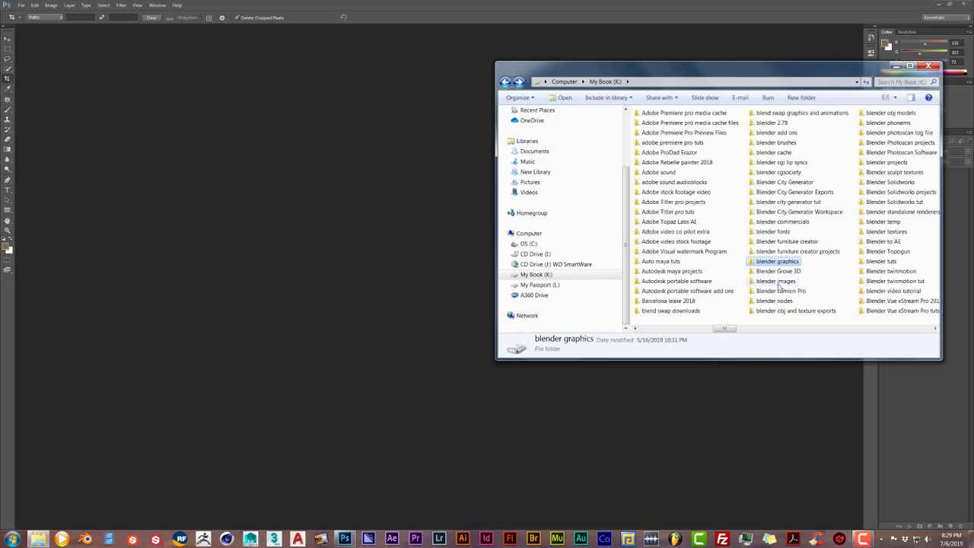
{"action": "double_click", "coordinate": [776, 280]}
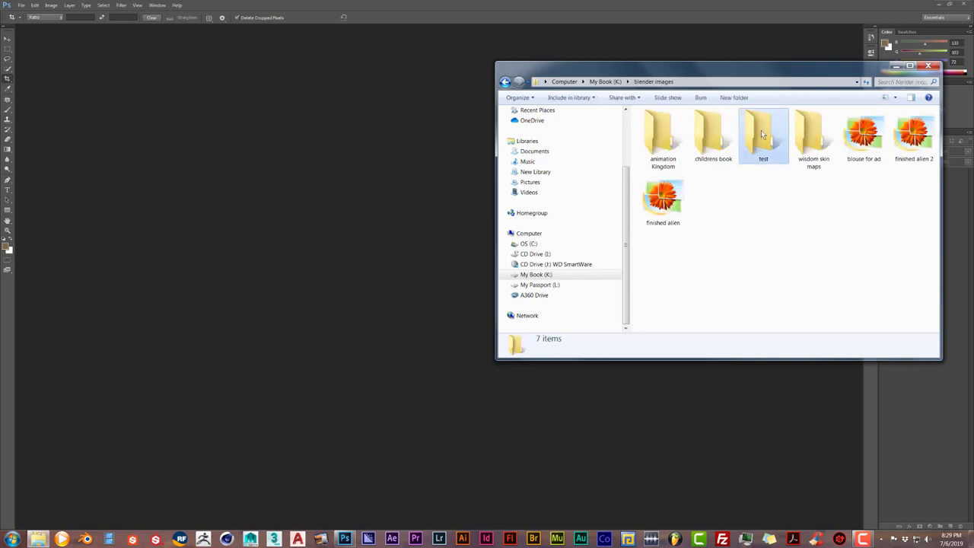
{"action": "double_click", "coordinate": [764, 134]}
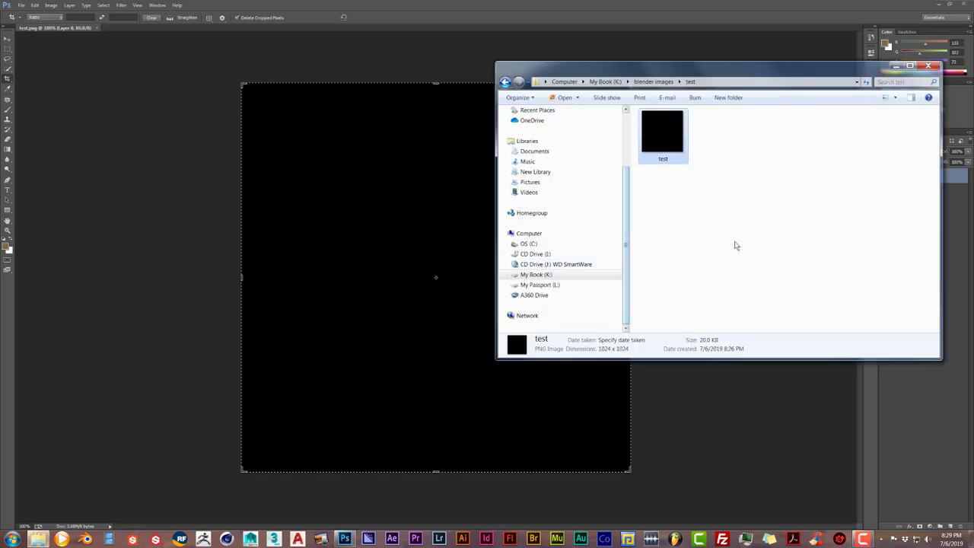
{"action": "left_click", "coordinate": [653, 82]}
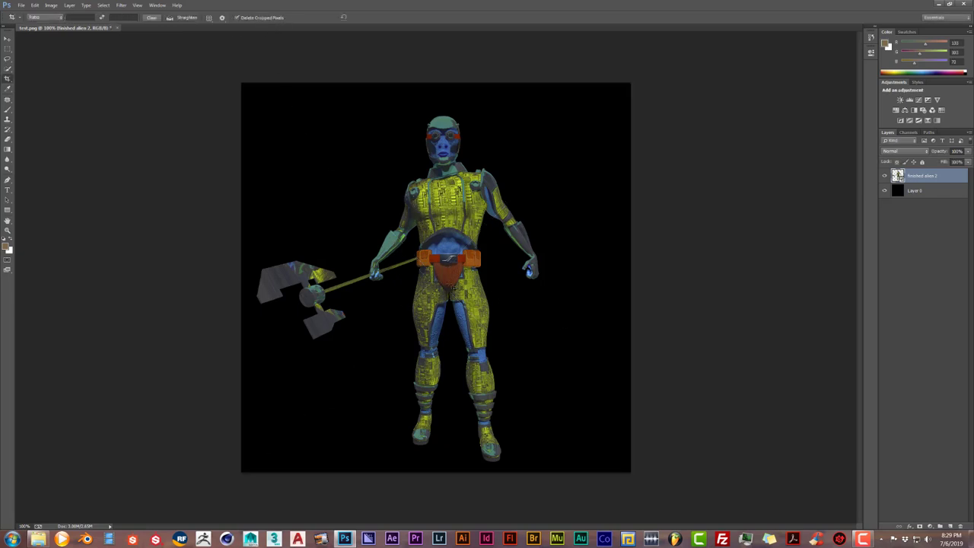
- Save the alien-over-black image as a PNG named test
{"action": "left_click", "coordinate": [21, 6]}
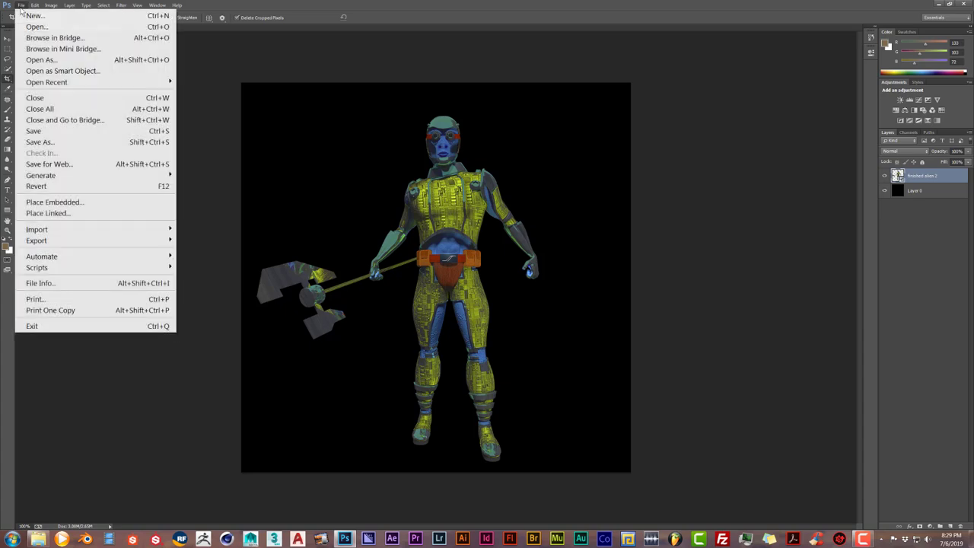
{"action": "mouse_move", "coordinate": [39, 131]}
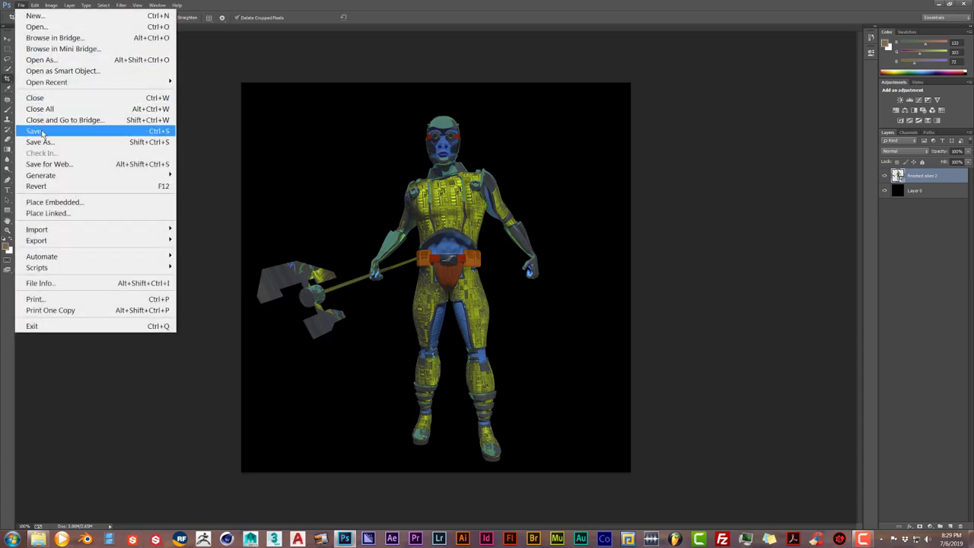
{"action": "left_click", "coordinate": [40, 142]}
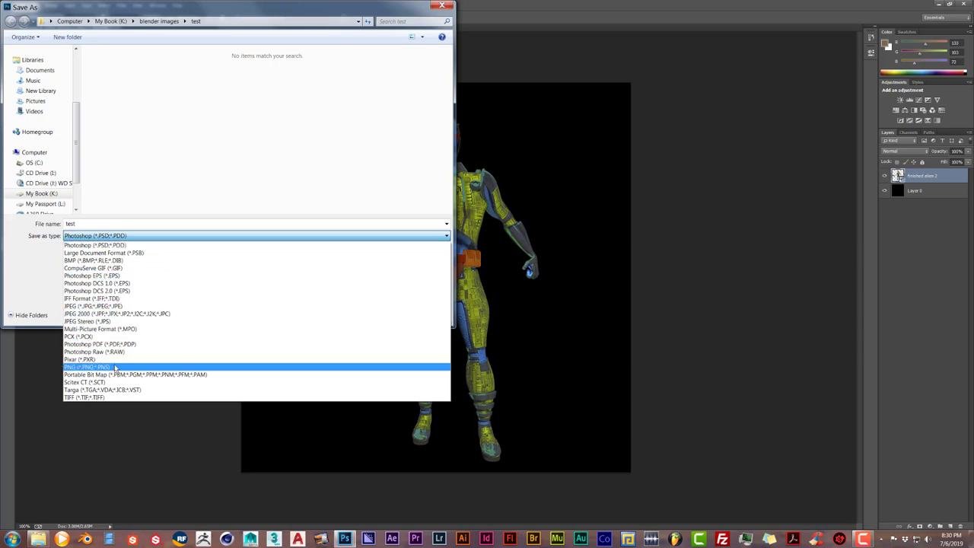
{"action": "left_click", "coordinate": [85, 366]}
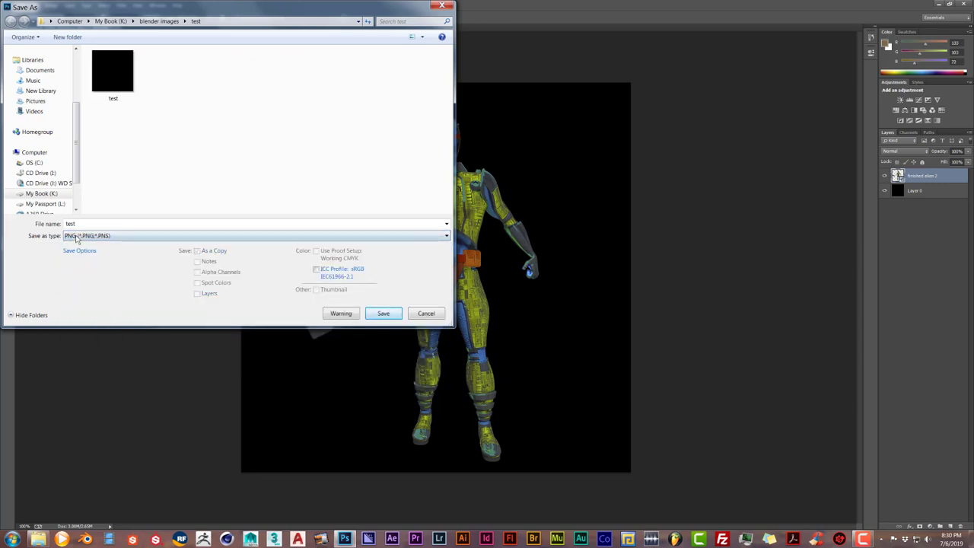
{"action": "left_click", "coordinate": [384, 313]}
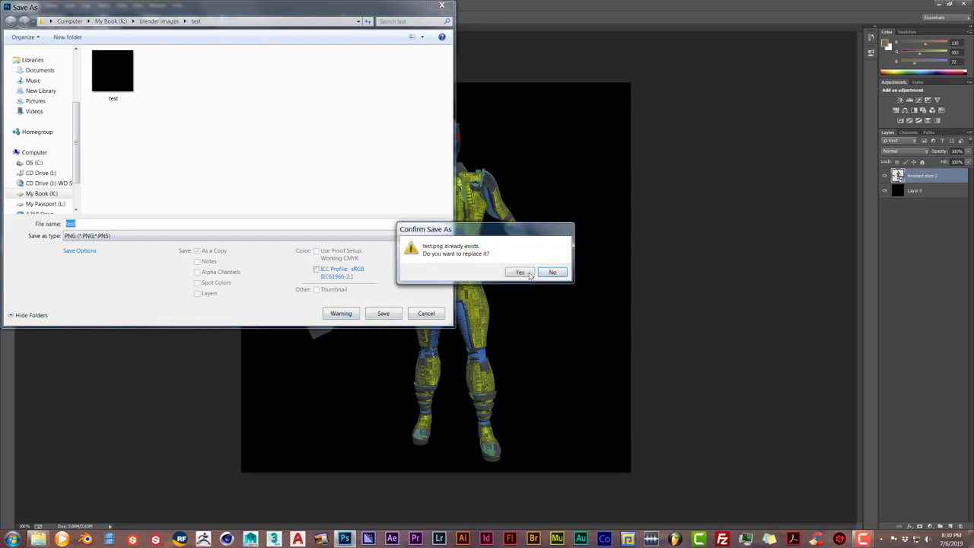
- Confirm replacing test.png with default PNG options and quit without keeping the layered document
{"action": "left_click", "coordinate": [520, 273]}
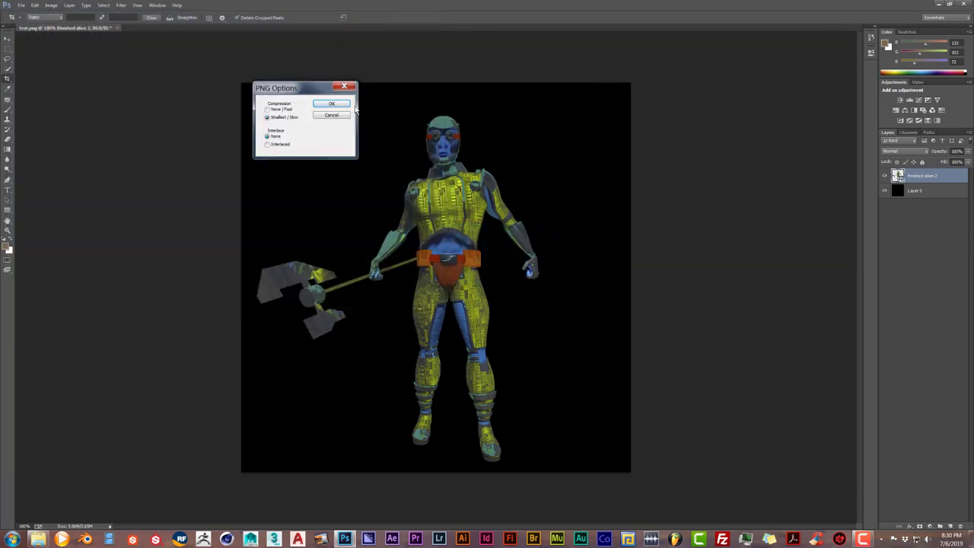
{"action": "left_click", "coordinate": [332, 104]}
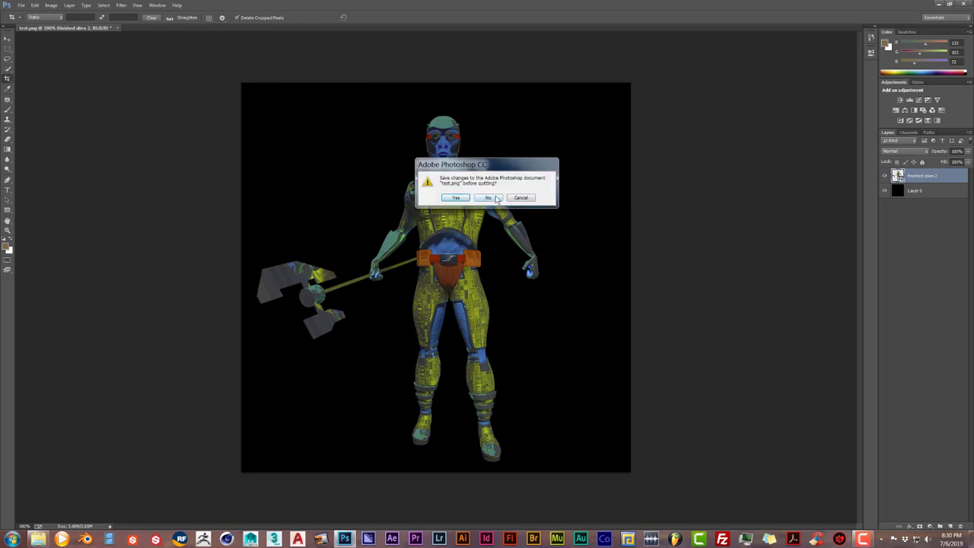
{"action": "left_click", "coordinate": [487, 198]}
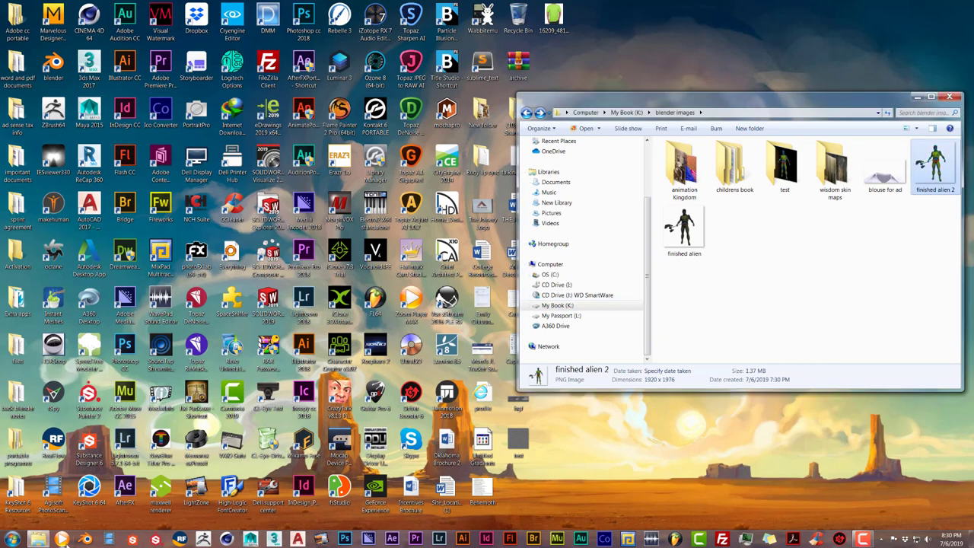
- Return to Blender and switch the cube from Edit Mode to Object Mode
{"action": "left_click", "coordinate": [86, 538]}
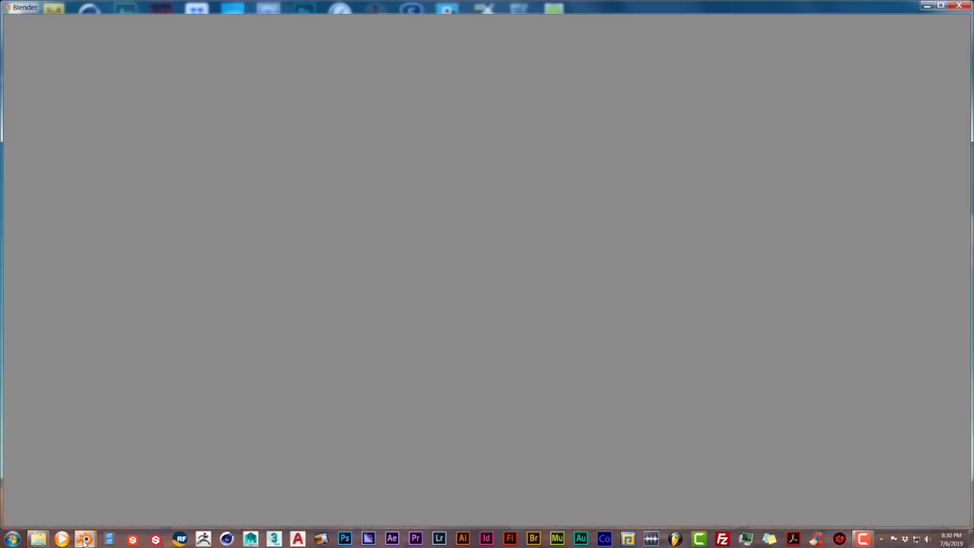
{"action": "left_click", "coordinate": [85, 539]}
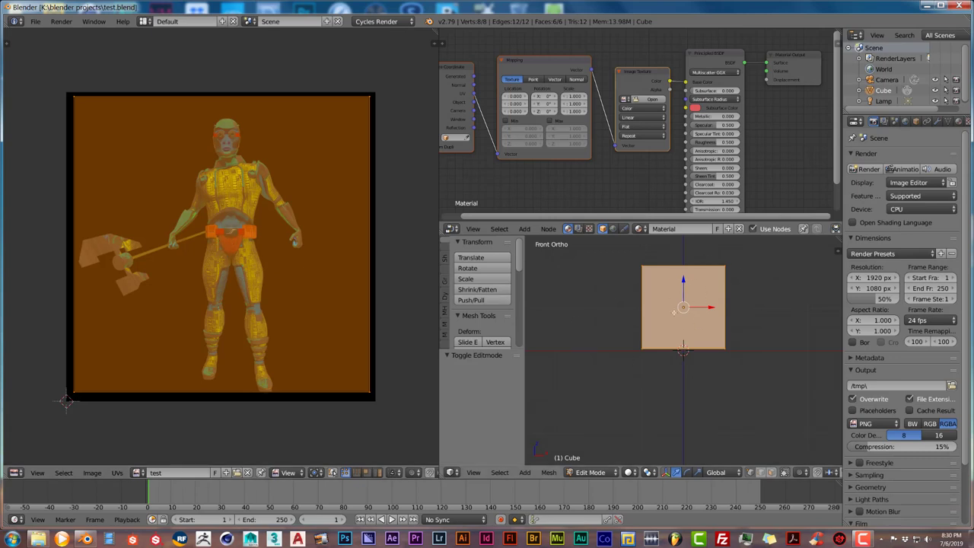
{"action": "left_click", "coordinate": [591, 472]}
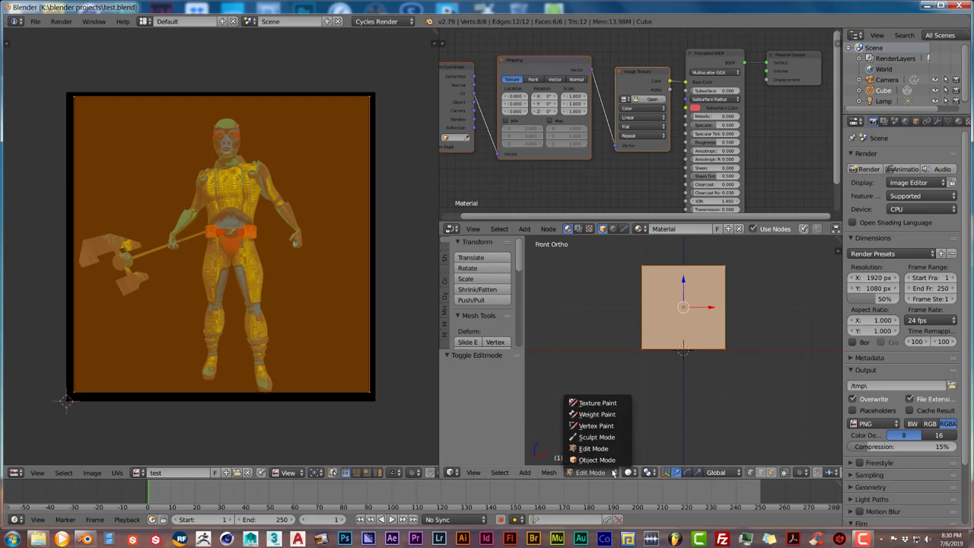
{"action": "left_click", "coordinate": [596, 460]}
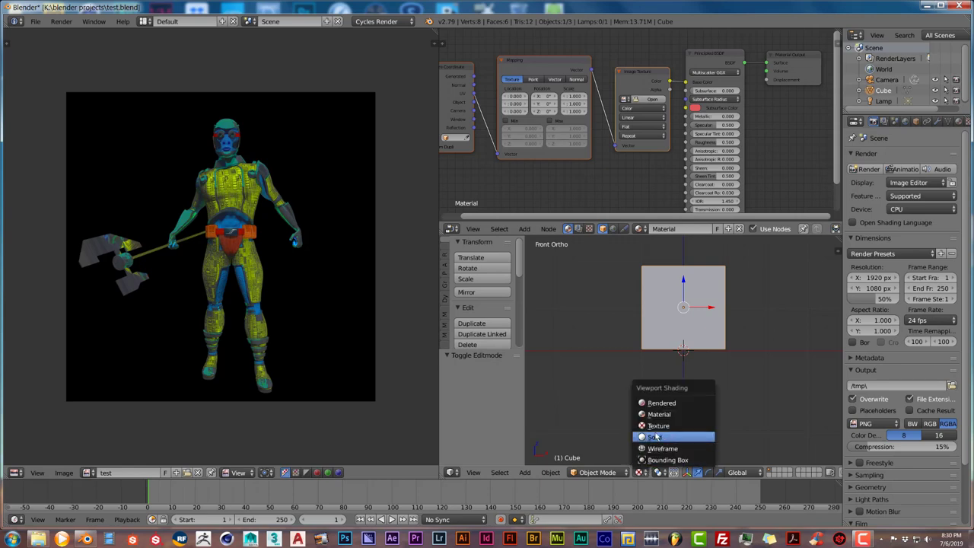
- Set viewport shading to Texture and load the alien image into the Image Texture node
{"action": "left_click", "coordinate": [656, 435]}
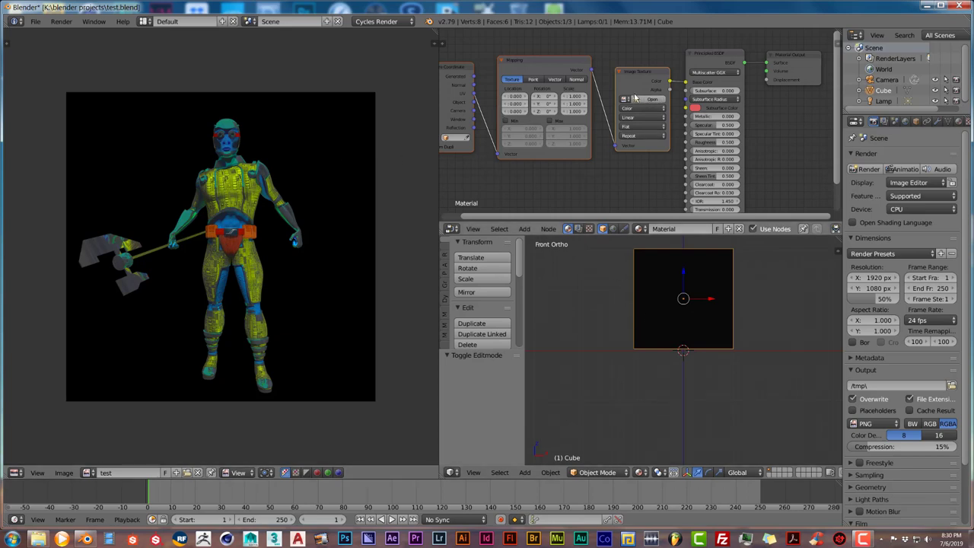
{"action": "left_click", "coordinate": [642, 109]}
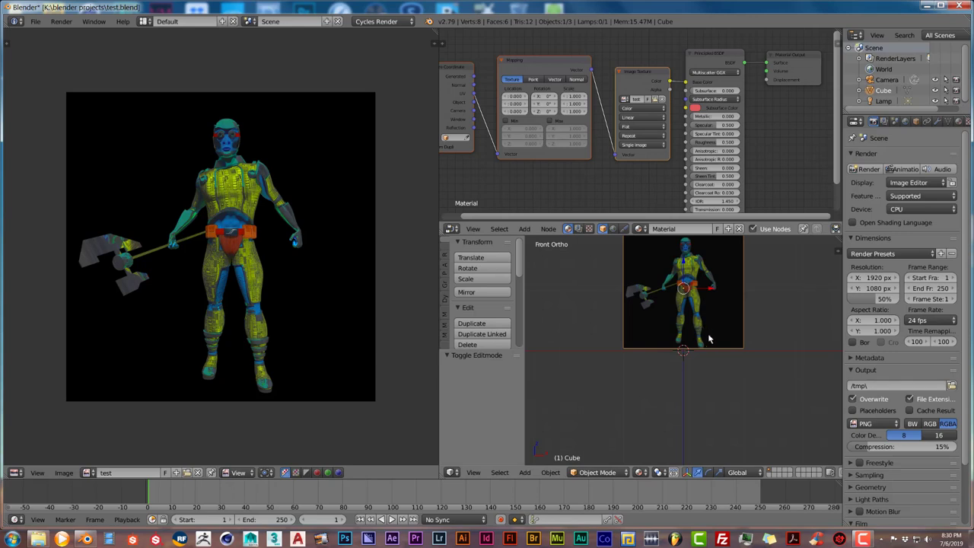
{"action": "mouse_move", "coordinate": [709, 341]}
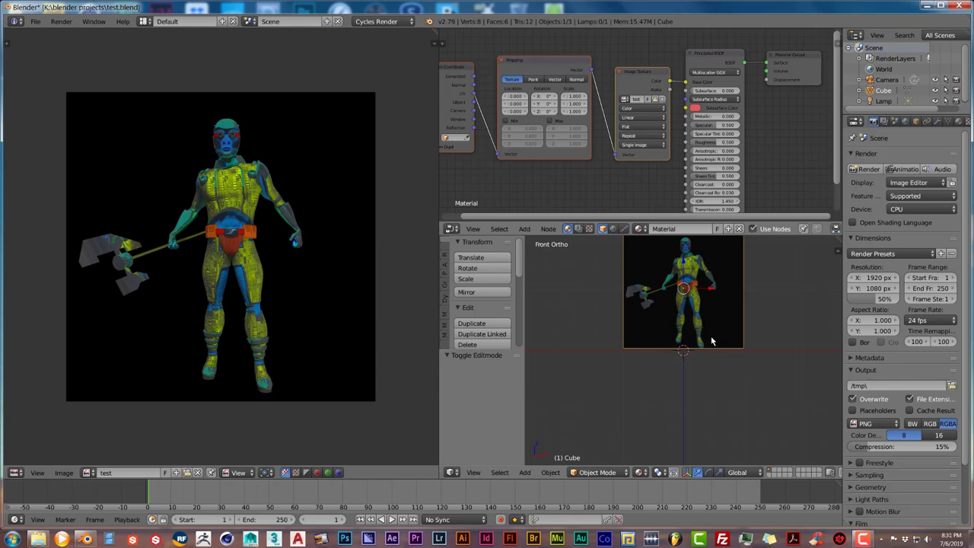
{"action": "mouse_move", "coordinate": [712, 301]}
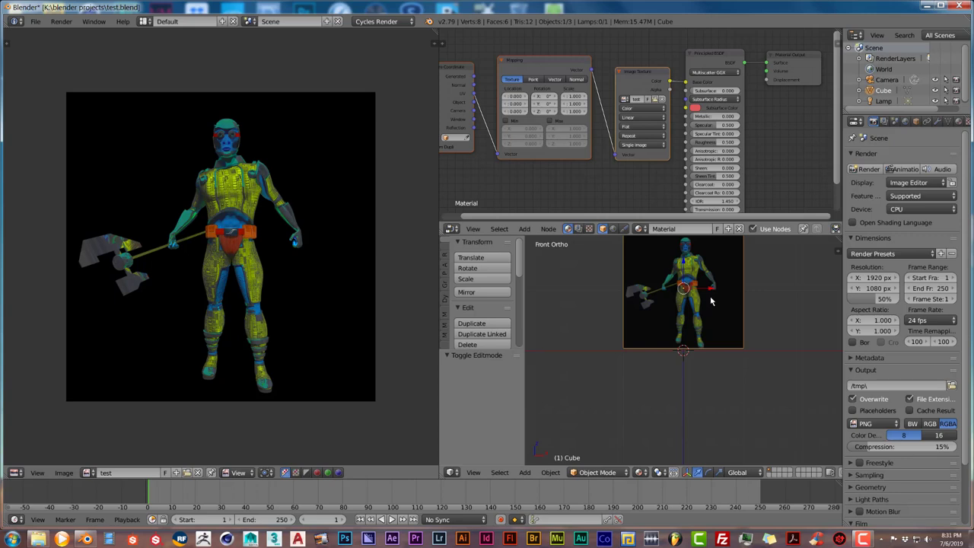
{"action": "mouse_move", "coordinate": [746, 326]}
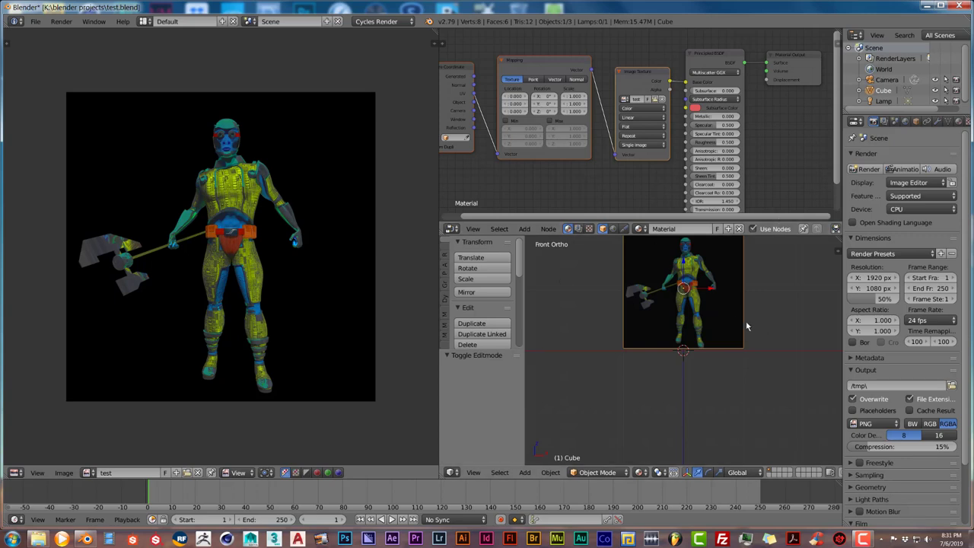
{"action": "mouse_move", "coordinate": [715, 330]}
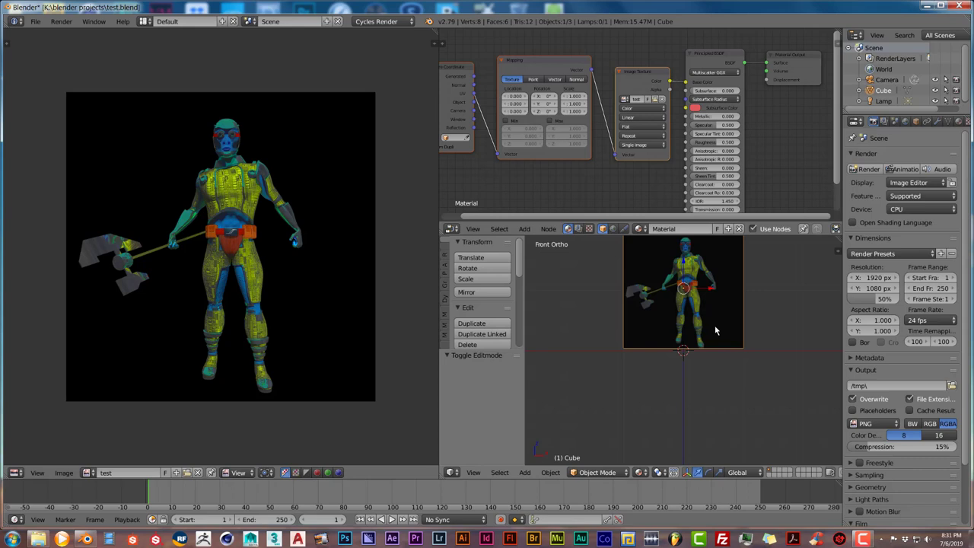
{"action": "mouse_move", "coordinate": [701, 347]}
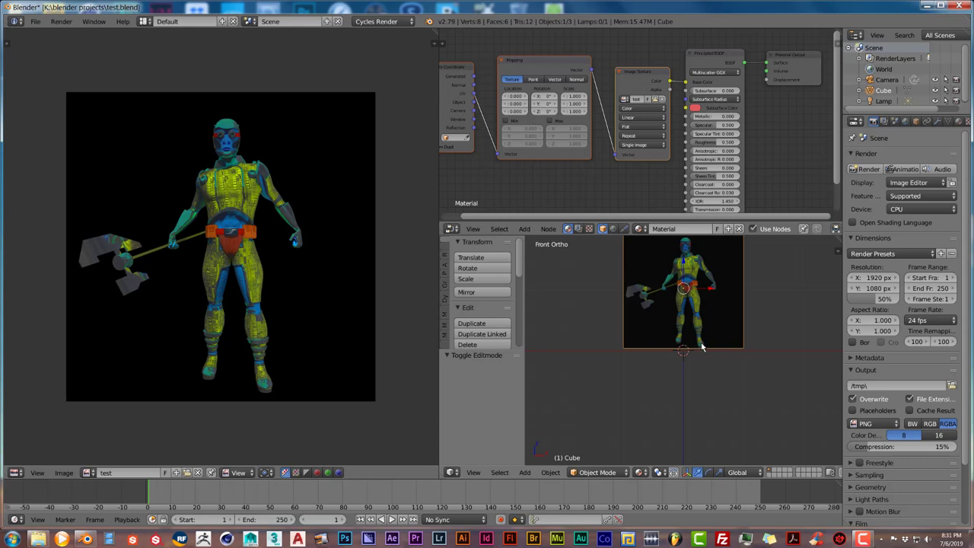
{"action": "mouse_move", "coordinate": [715, 335]}
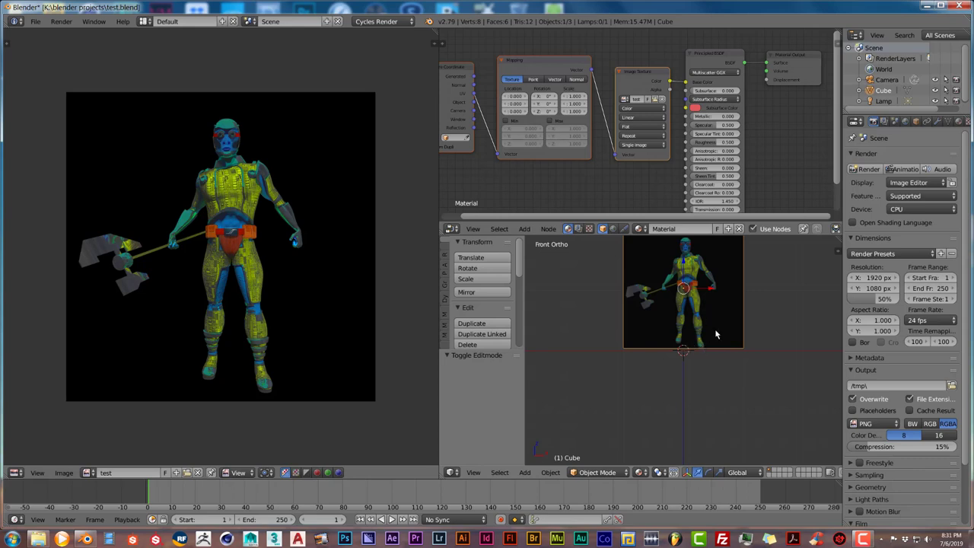
{"action": "mouse_move", "coordinate": [685, 325]}
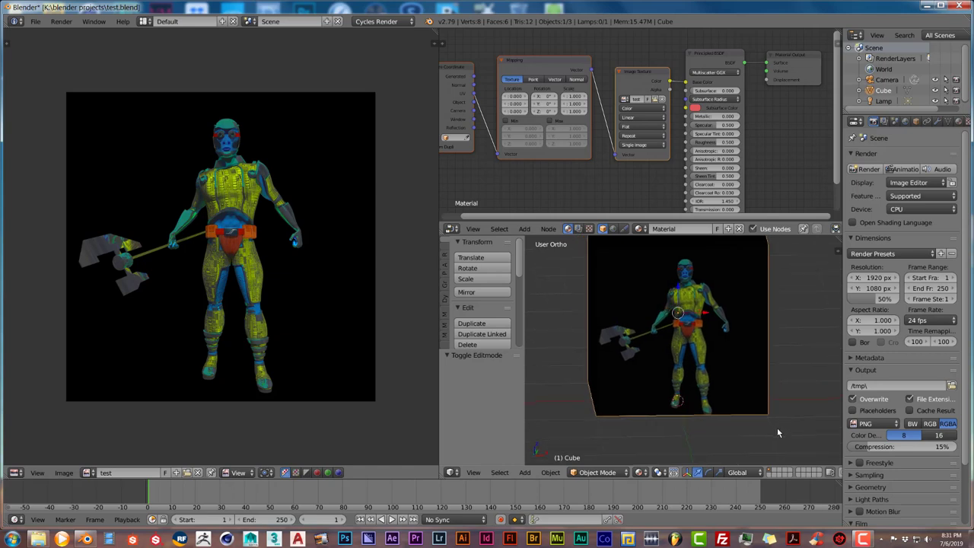
{"action": "mouse_move", "coordinate": [683, 356]}
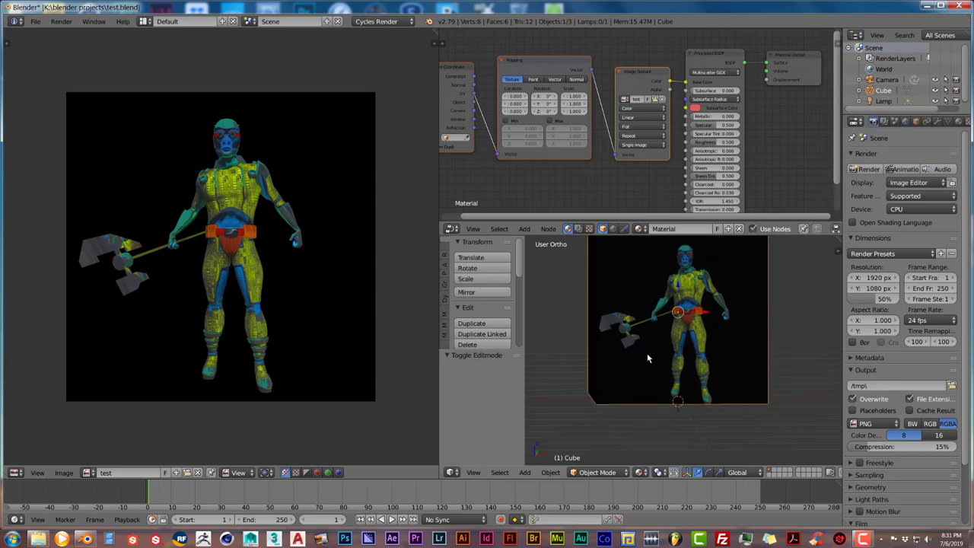
{"action": "mouse_move", "coordinate": [648, 370]}
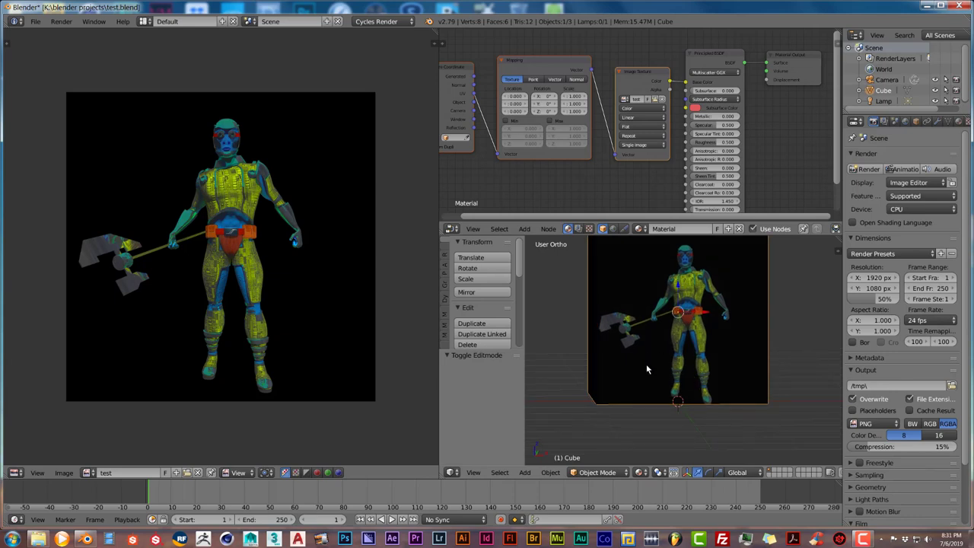
{"action": "mouse_move", "coordinate": [645, 305]}
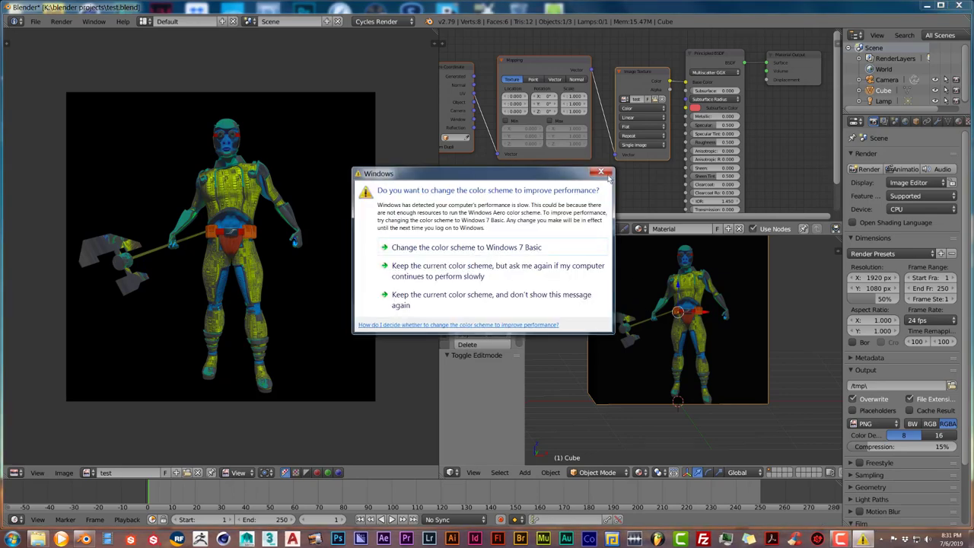
- Dismiss the Windows colour scheme prompt after orbiting around the textured cube
{"action": "left_click", "coordinate": [600, 172]}
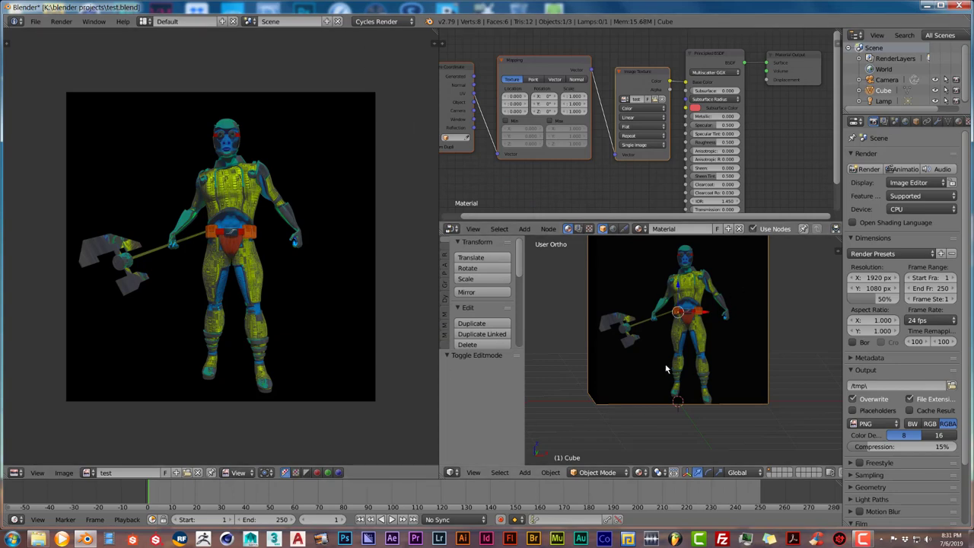
{"action": "mouse_move", "coordinate": [673, 356]}
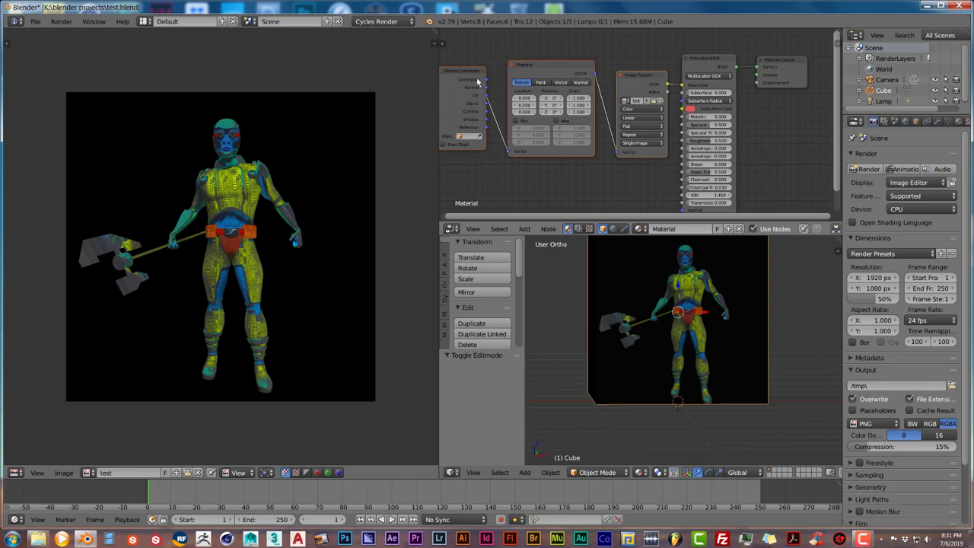
{"action": "mouse_move", "coordinate": [523, 79]}
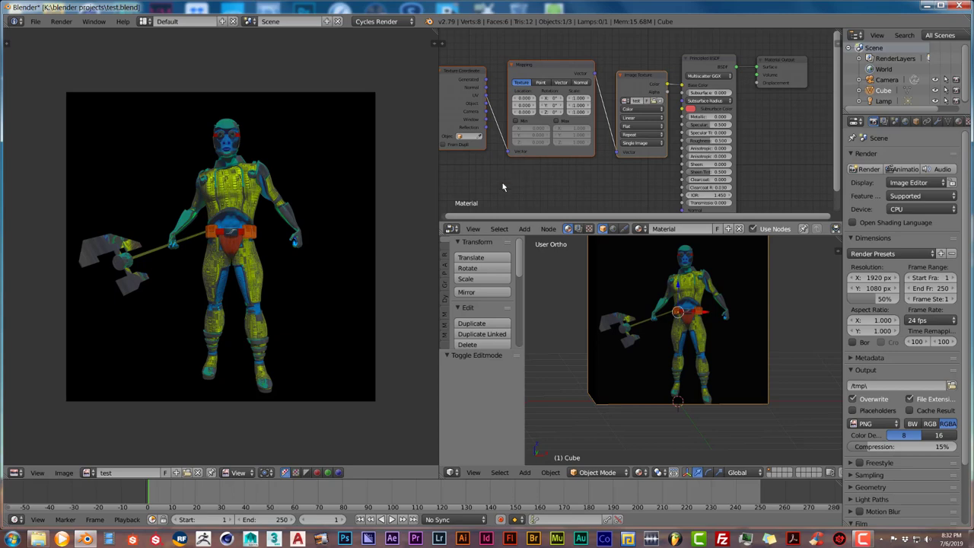
{"action": "mouse_move", "coordinate": [639, 269]}
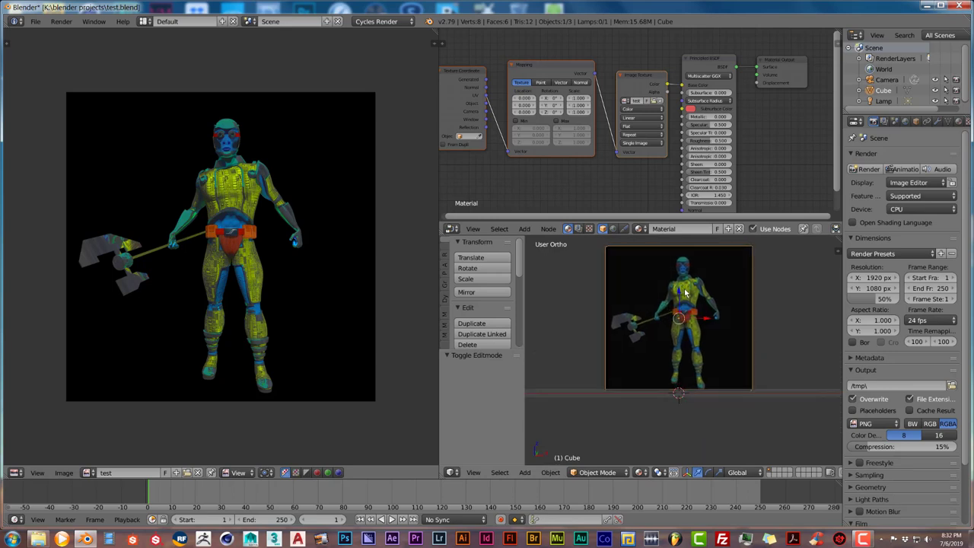
- Switch the cube into Edit Mode and remap its face UVs with Project From View
{"action": "left_click", "coordinate": [597, 472]}
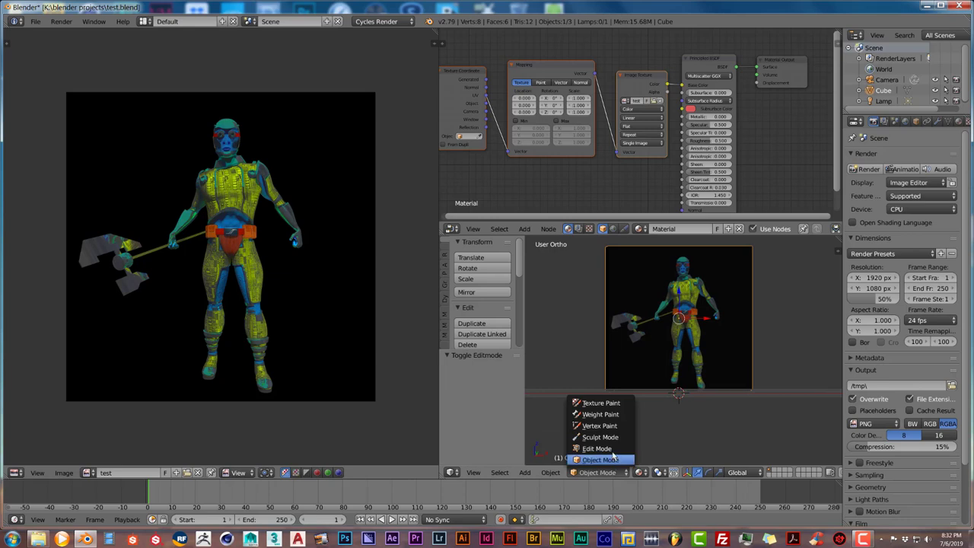
{"action": "left_click", "coordinate": [597, 447]}
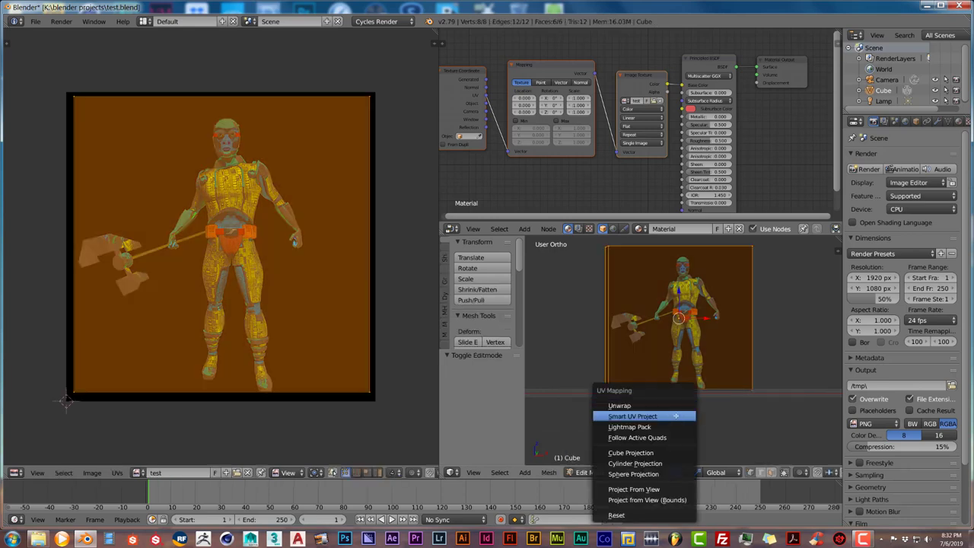
{"action": "left_click", "coordinate": [633, 416]}
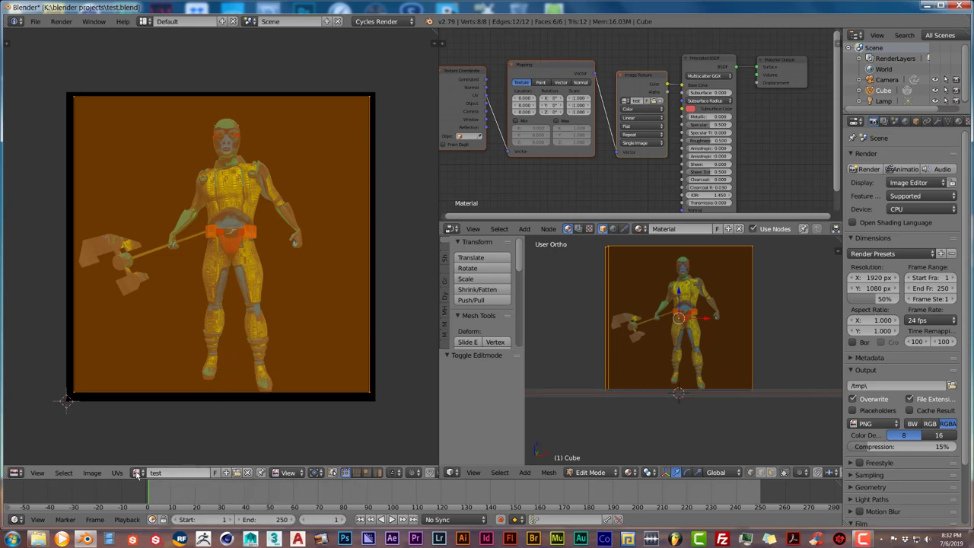
{"action": "mouse_move", "coordinate": [92, 472]}
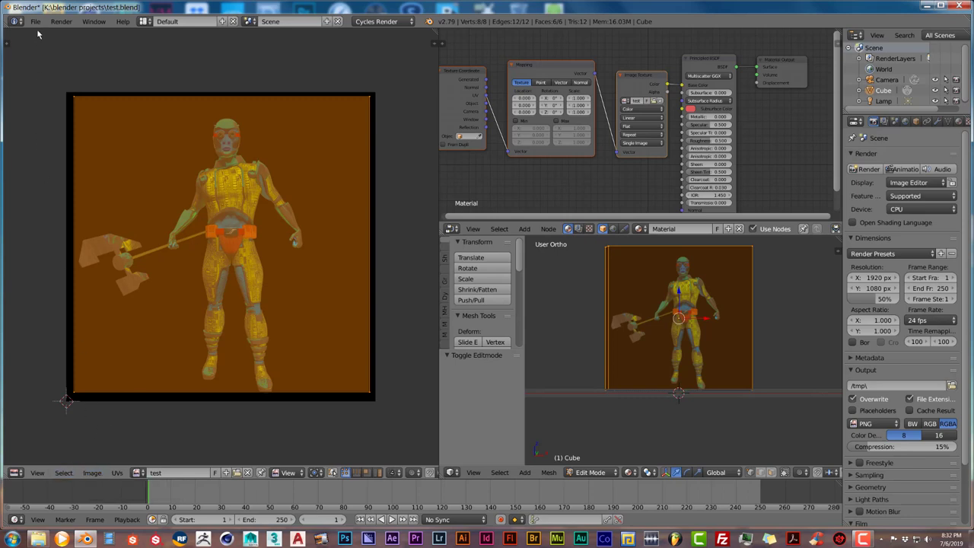
{"action": "mouse_move", "coordinate": [881, 56]}
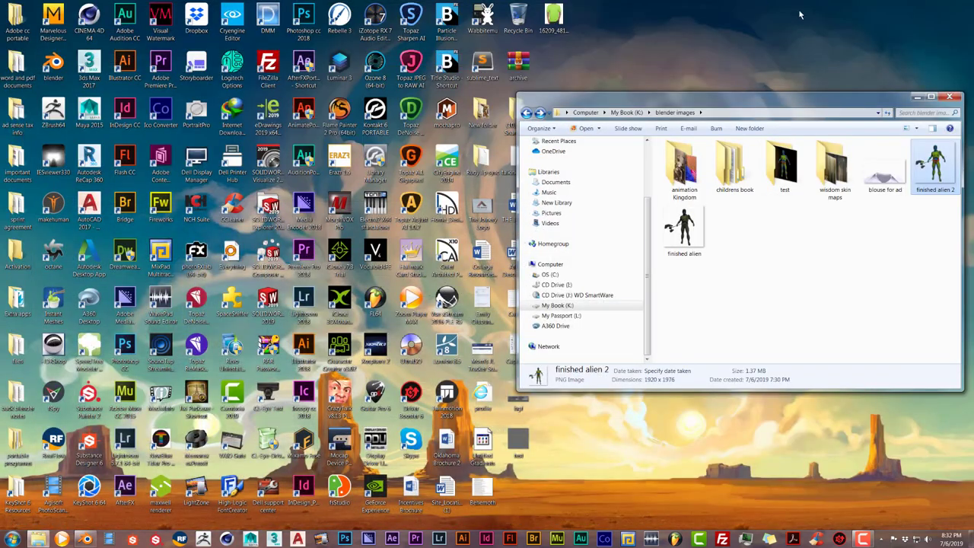
{"action": "mouse_move", "coordinate": [335, 530]}
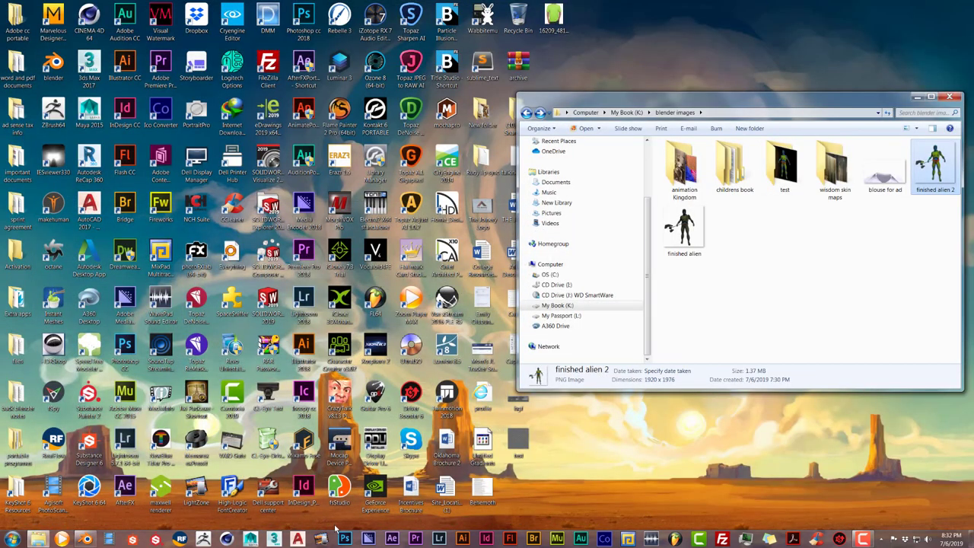
{"action": "mouse_move", "coordinate": [344, 538]}
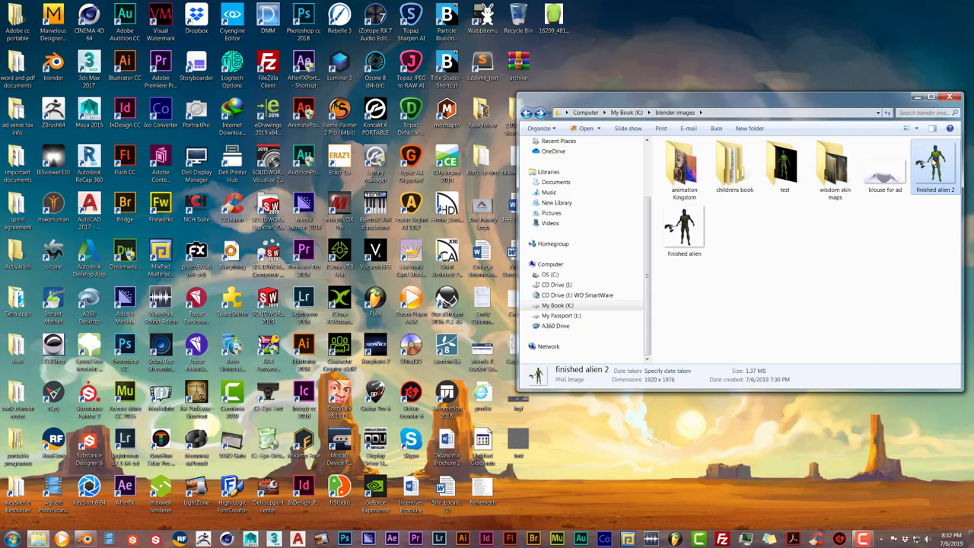
{"action": "mouse_move", "coordinate": [371, 241]}
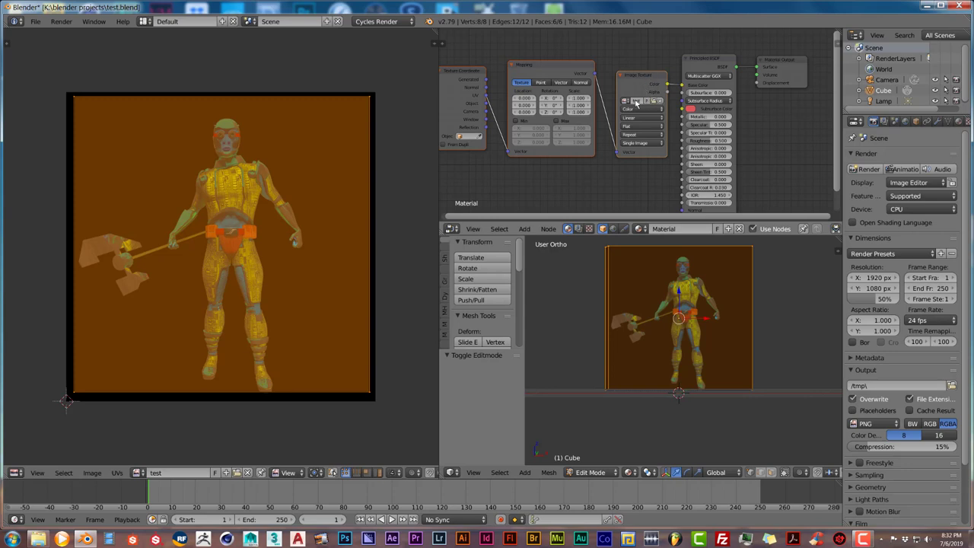
{"action": "mouse_move", "coordinate": [639, 103]}
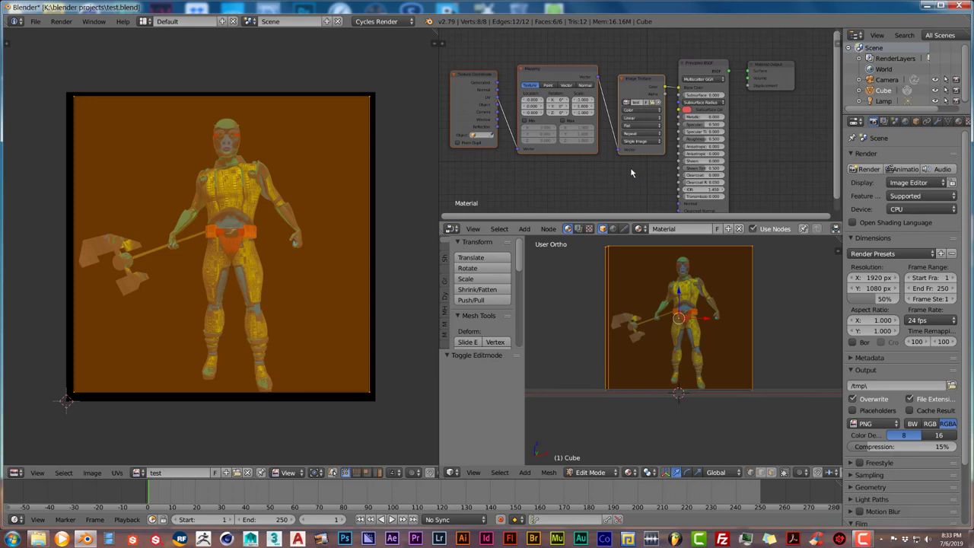
{"action": "mouse_move", "coordinate": [630, 177]}
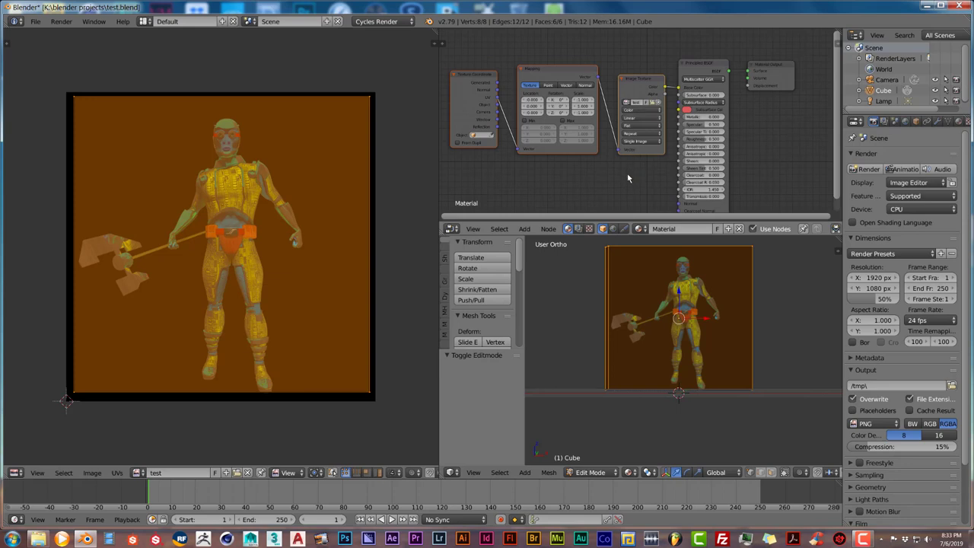